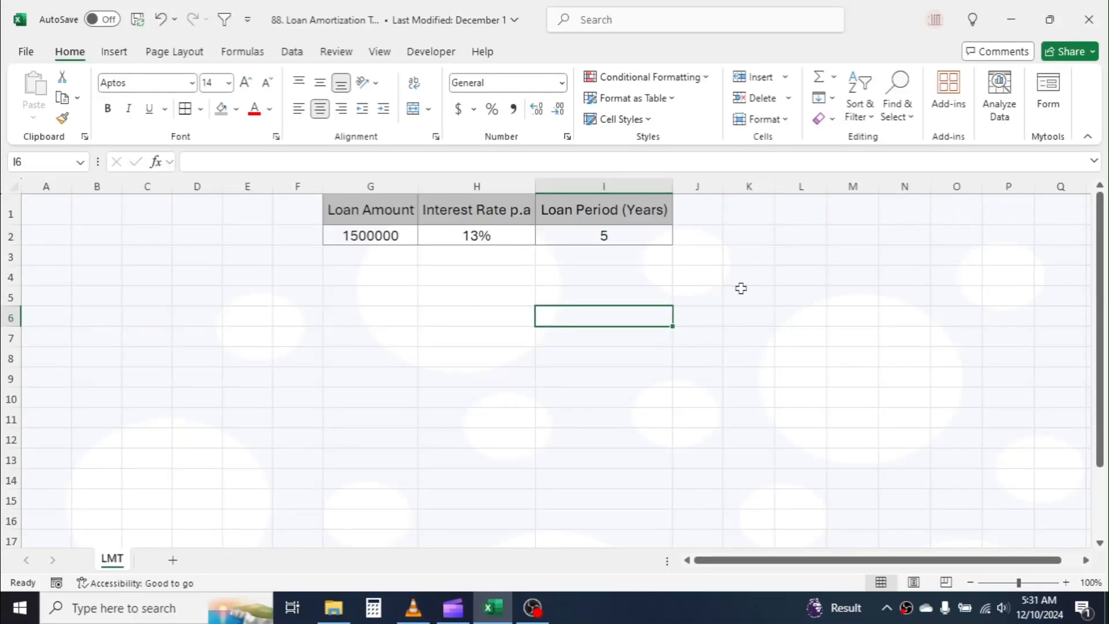
Review the loan amount, rate and loan period inputs in row 2
left_click(800, 296)
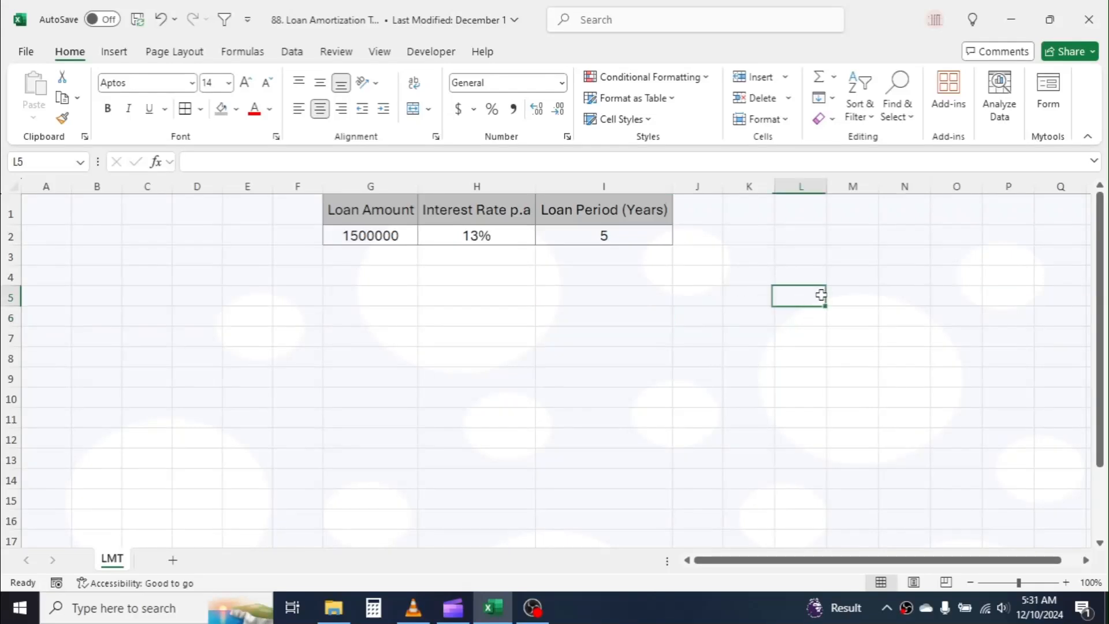
mouse_move(691, 311)
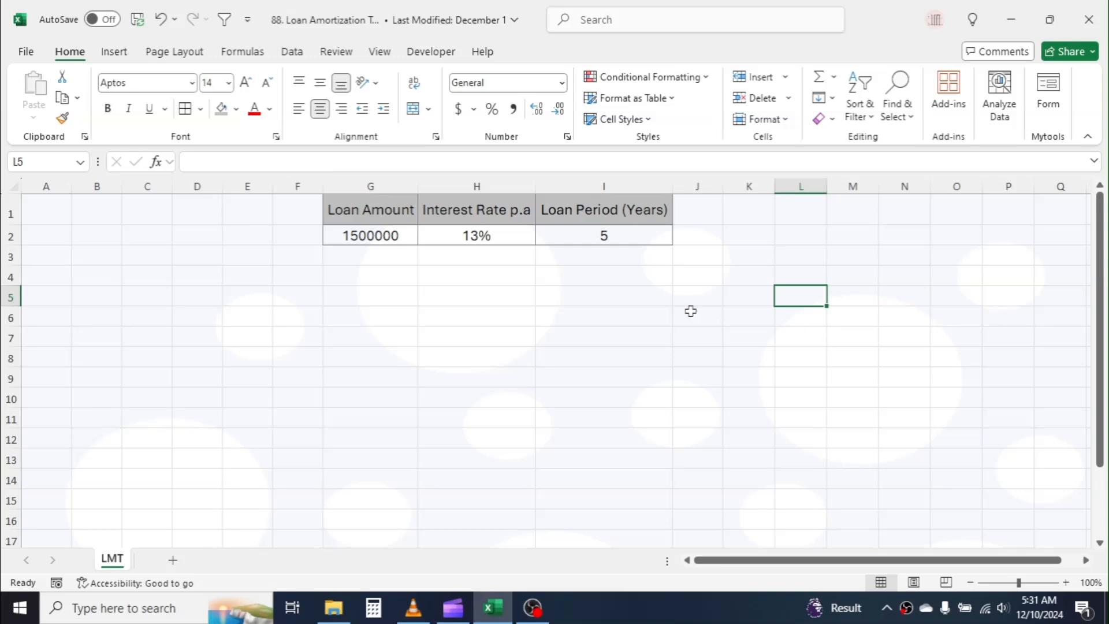
left_click(369, 235)
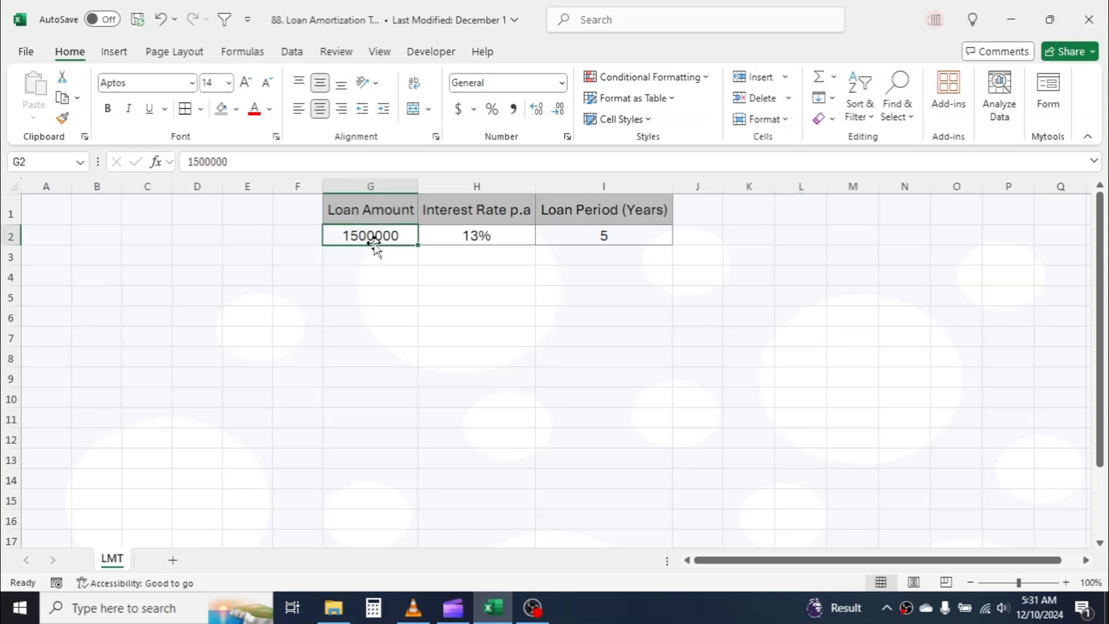
left_click(603, 235)
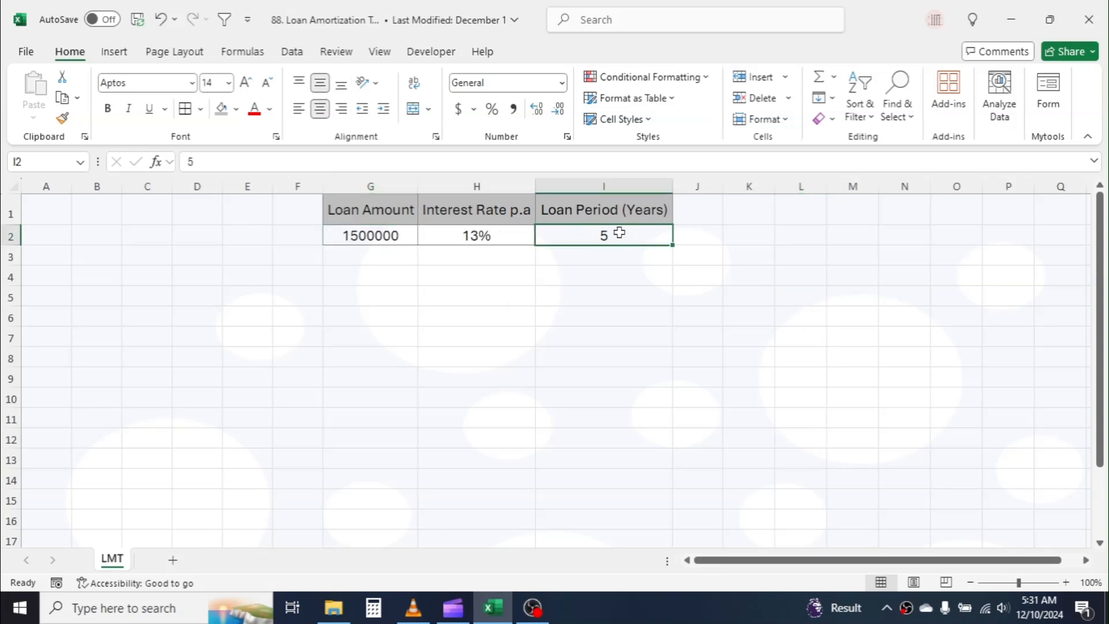
left_click(476, 234)
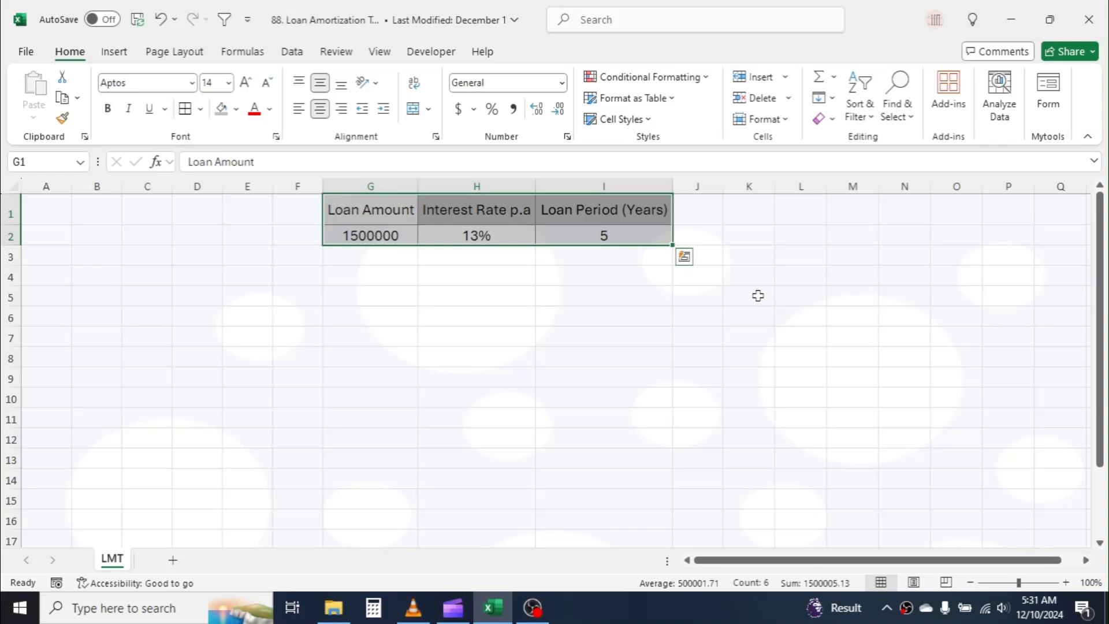
left_click(800, 235)
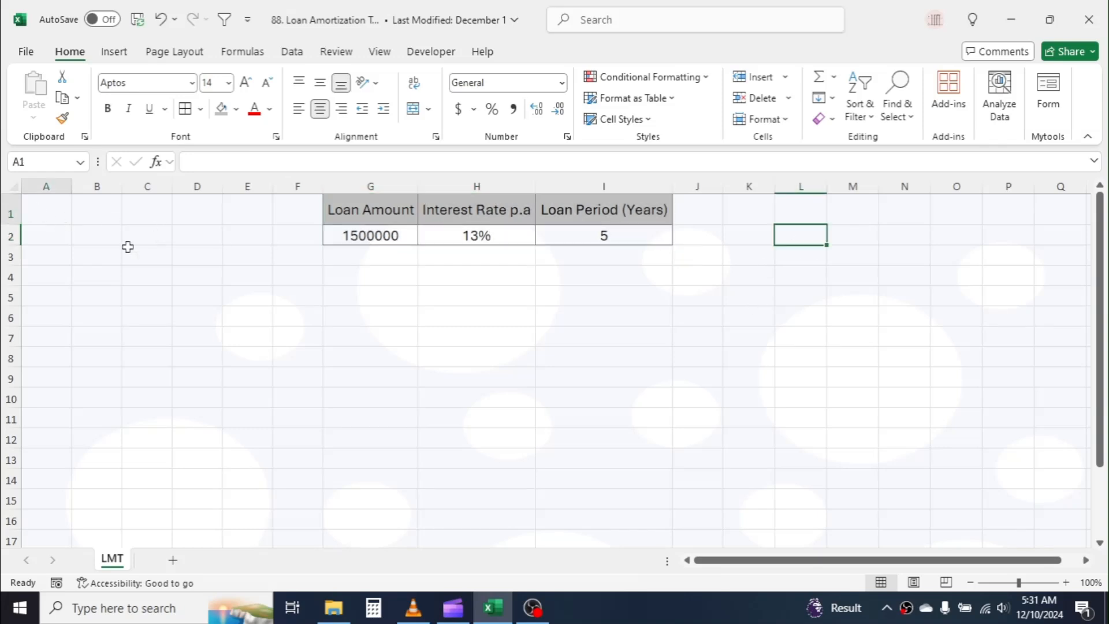
Enter the 'Loan Amortization Table' title and headers Months, EMI Payment, Principal, Ending Balance of Loan
type("Loan Amortization Table")
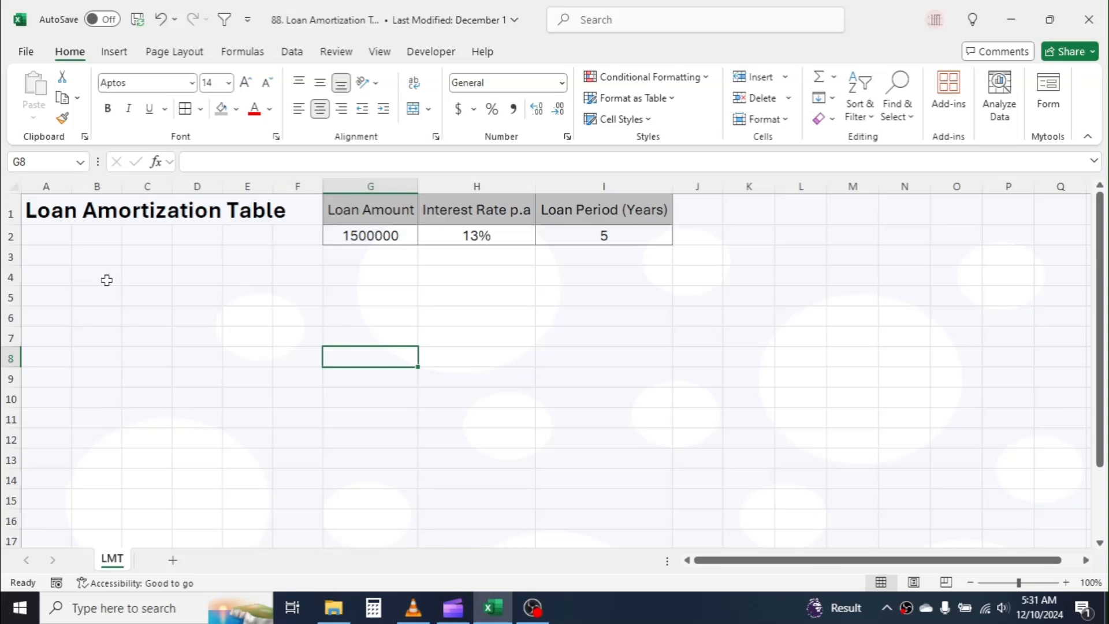
mouse_move(43, 251)
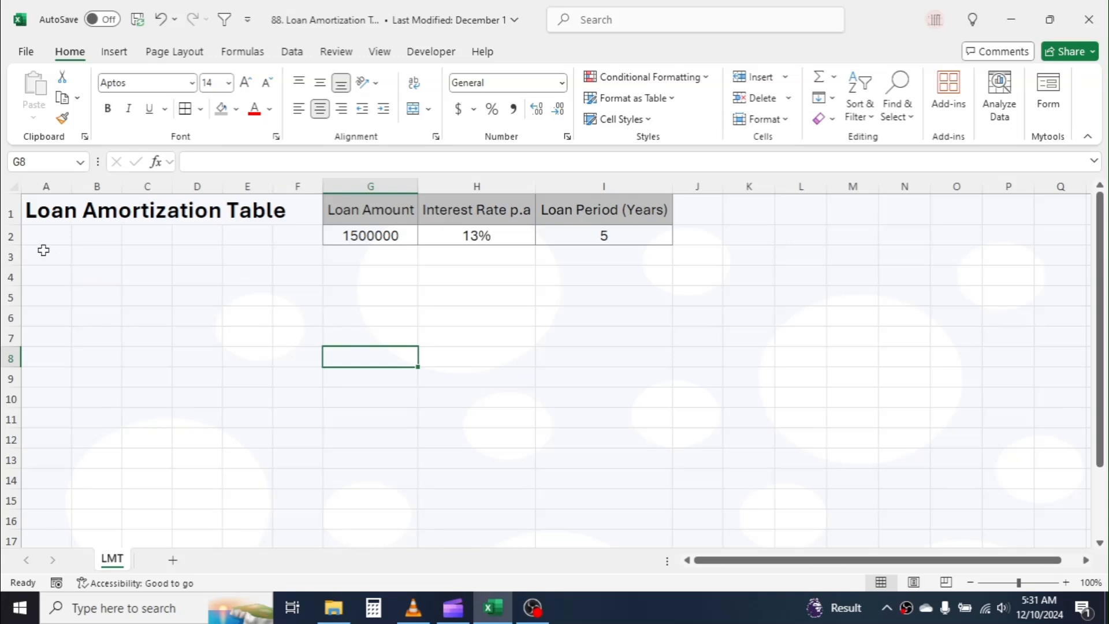
type("Months")
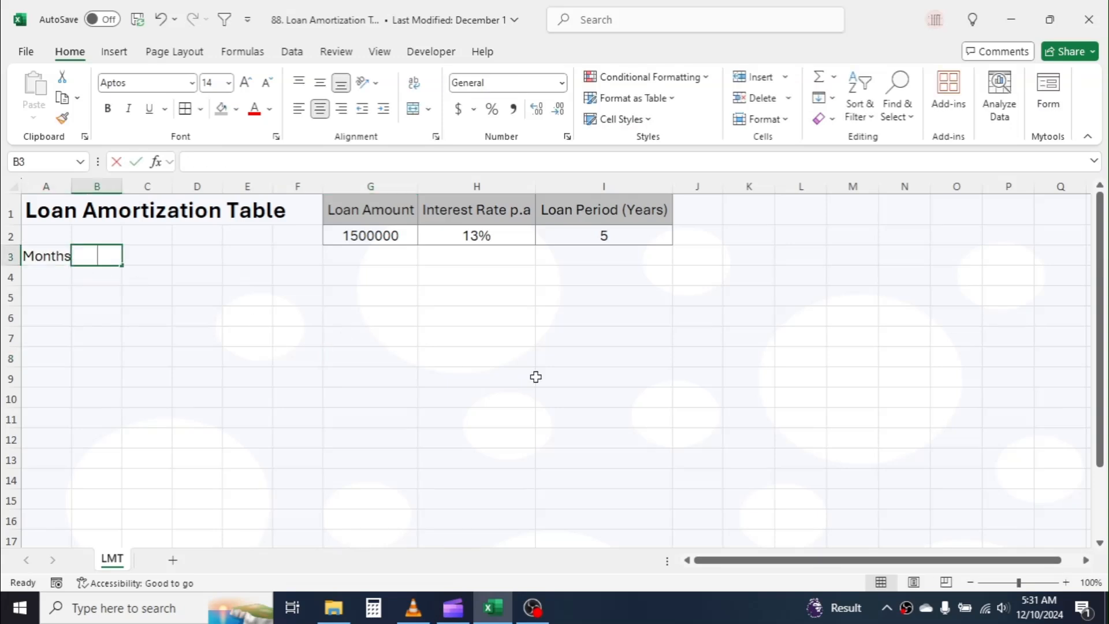
type("EMI Payment")
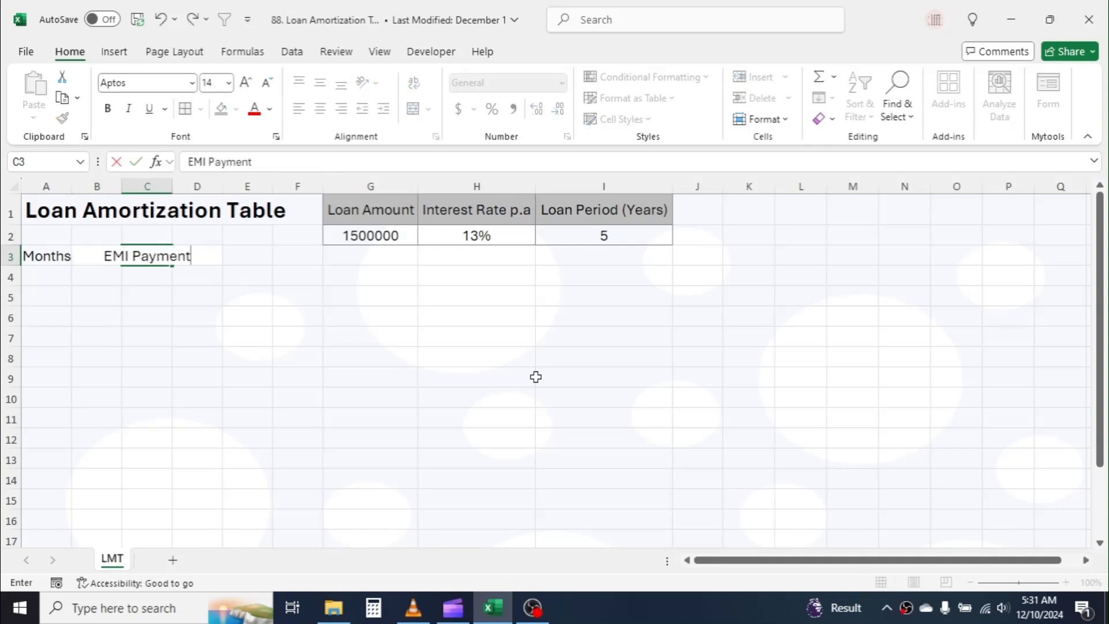
type("Princip")
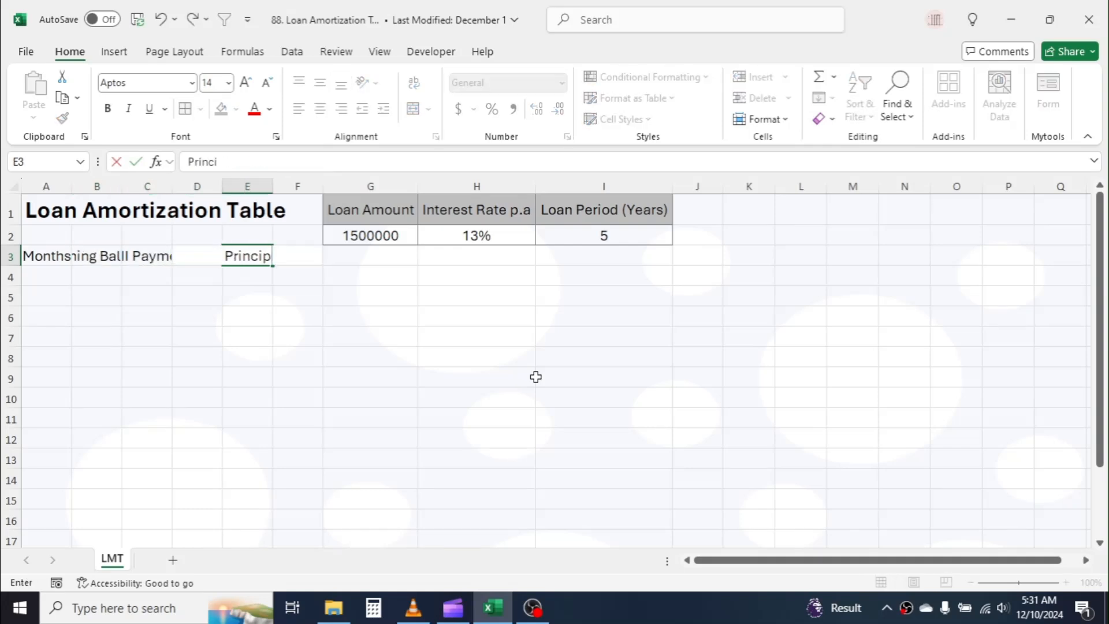
type("Ending Balance of Loan")
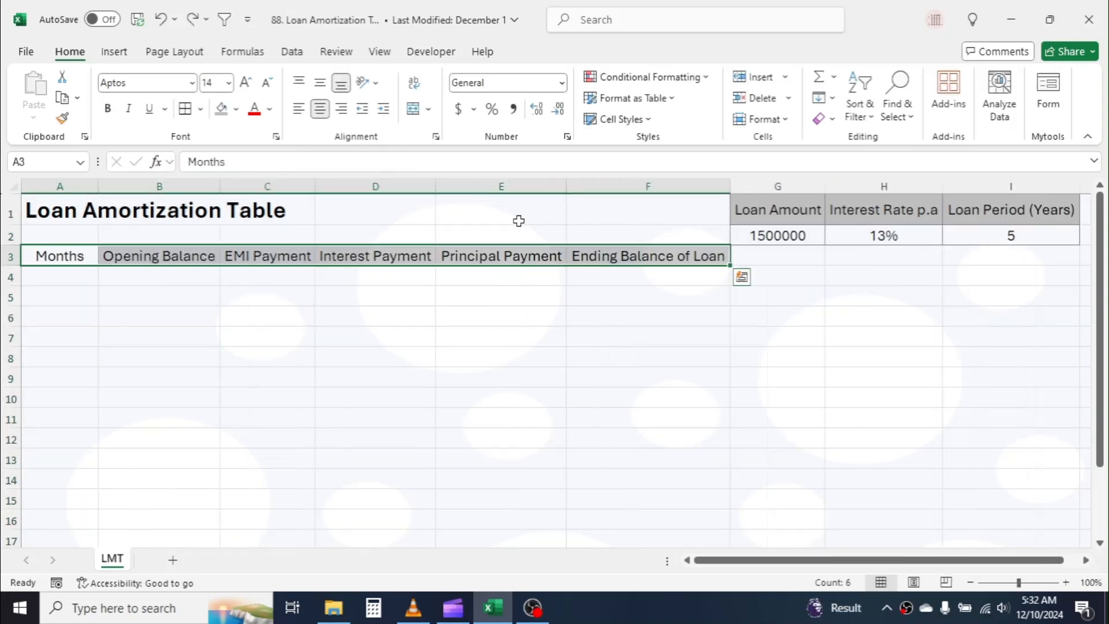
Number the Months column from 1 in A4 and border the table body
left_click(58, 276)
type("1")
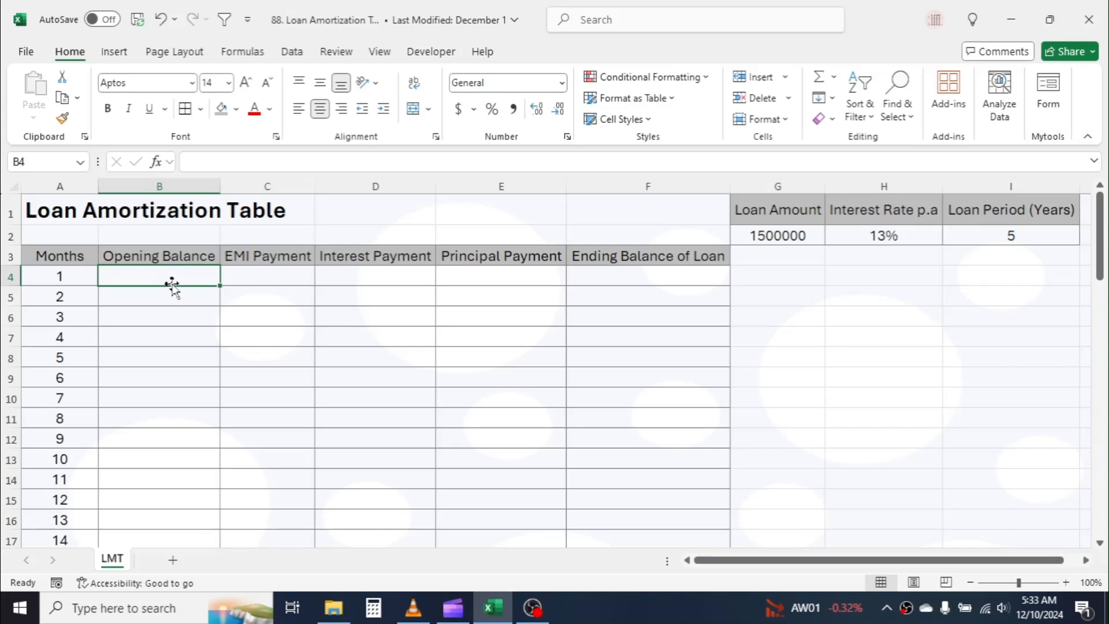
Link month 1's opening balance in B4 to the loan amount in G2 (1500000)
type("=")
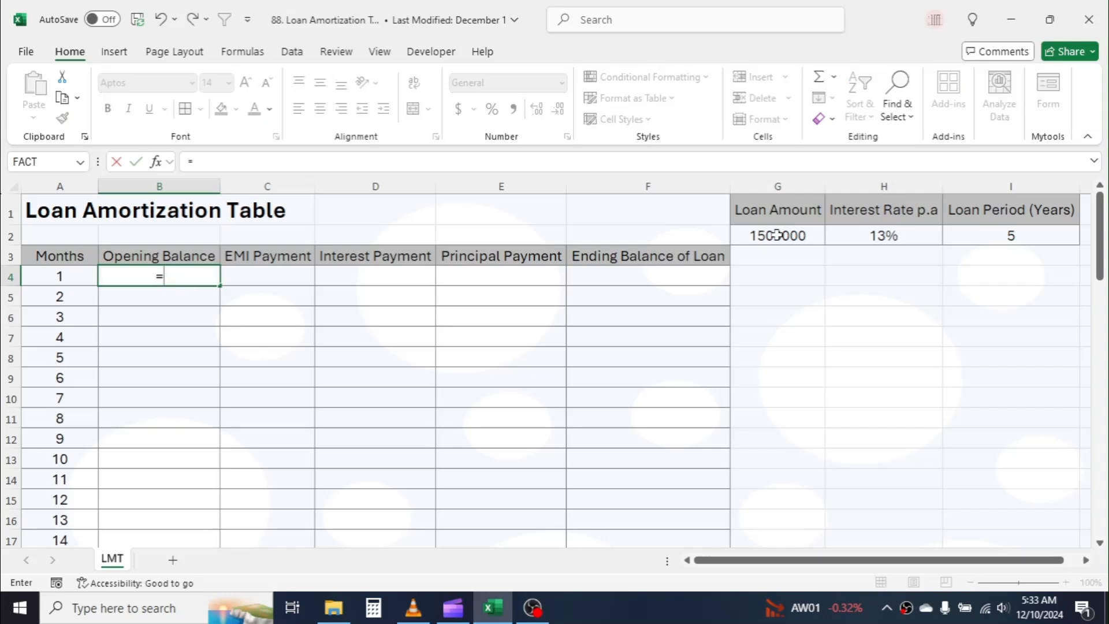
left_click(777, 235)
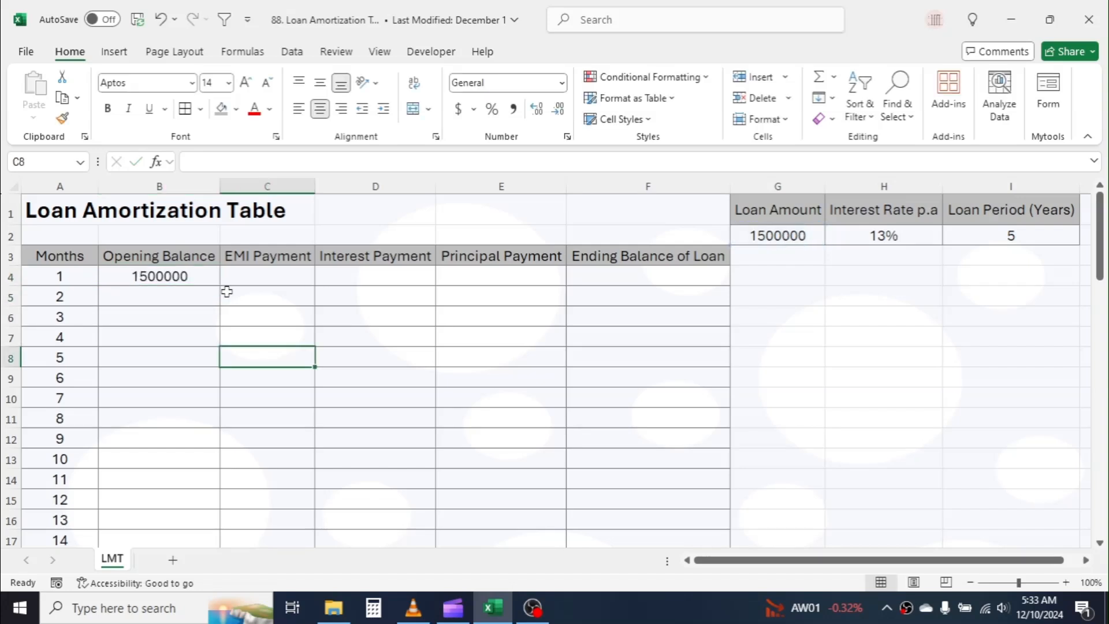
mouse_move(254, 277)
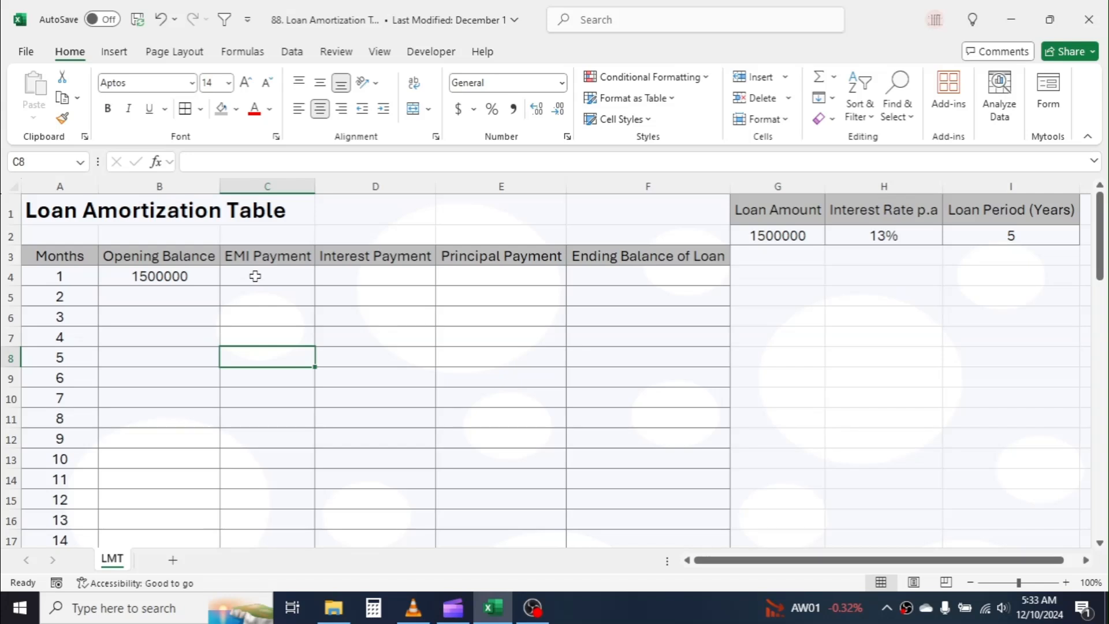
Begin month 1's EMI in C4 as =PMT($H$2/12, with the rate made absolute
left_click(267, 276)
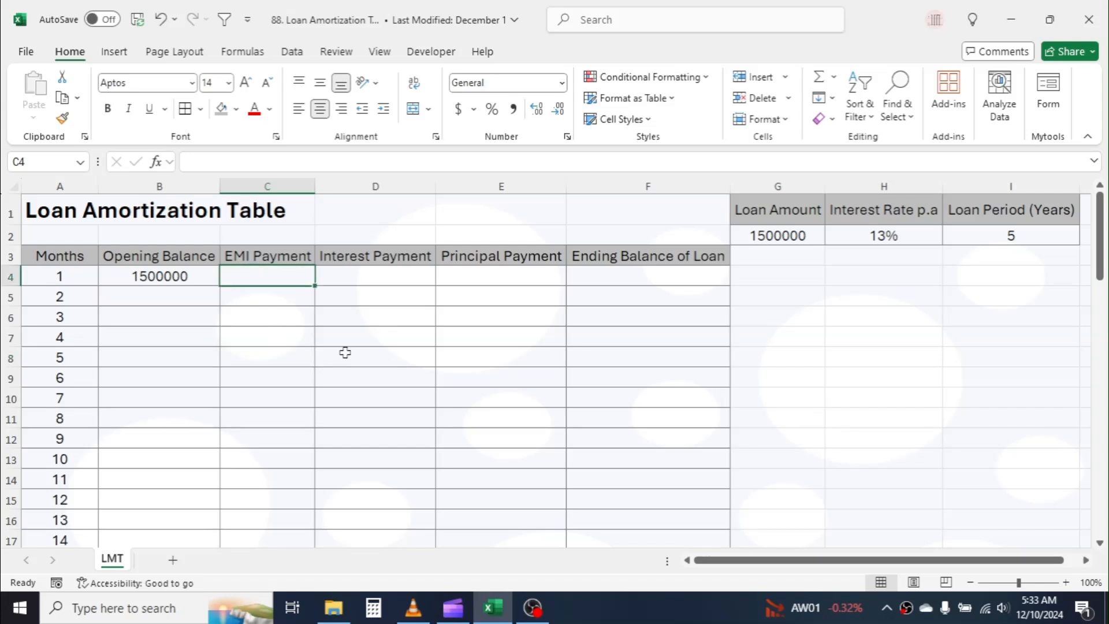
mouse_move(408, 350)
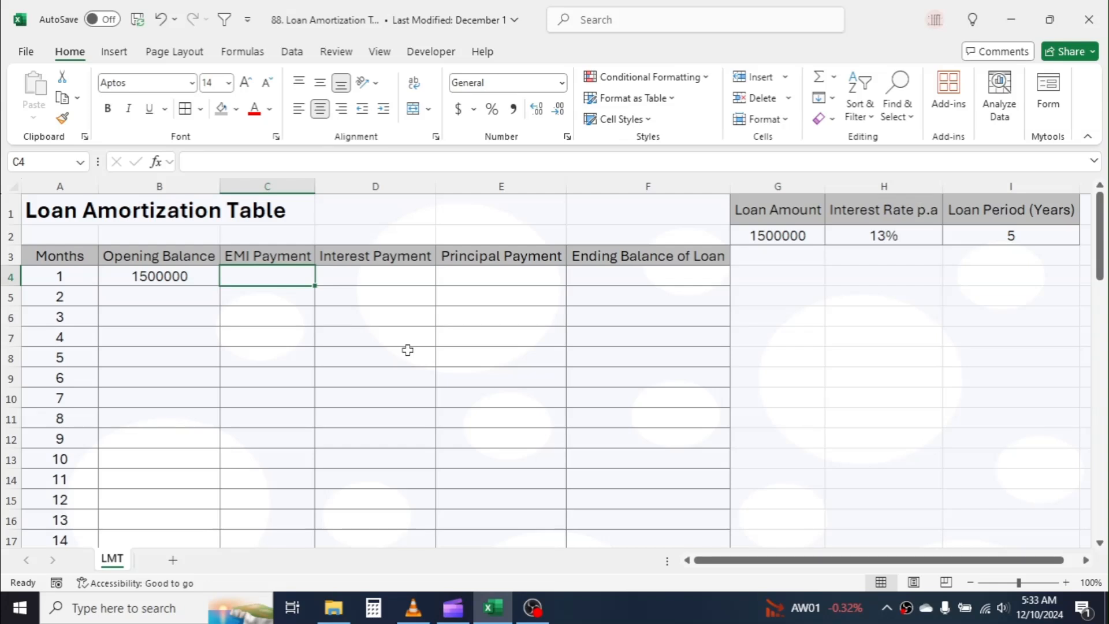
type("=PM")
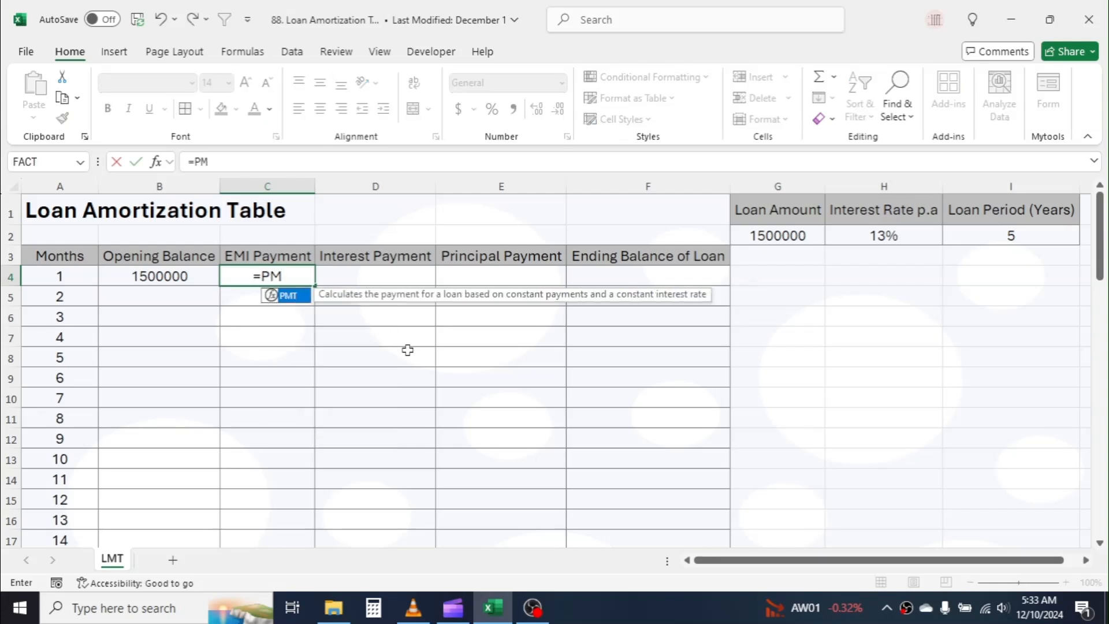
type("T(")
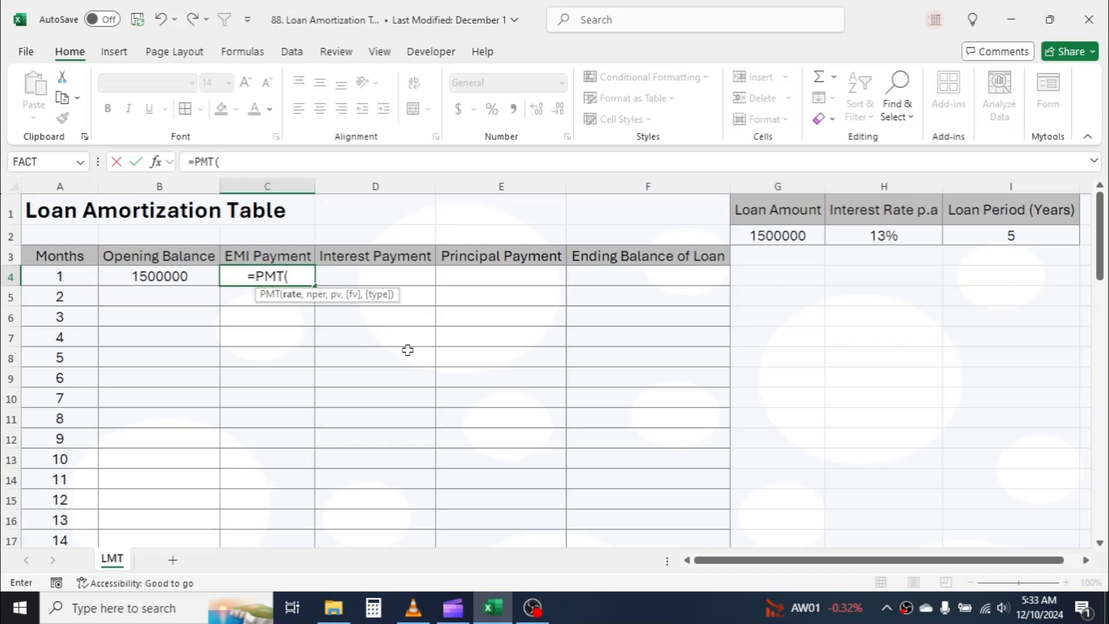
mouse_move(293, 297)
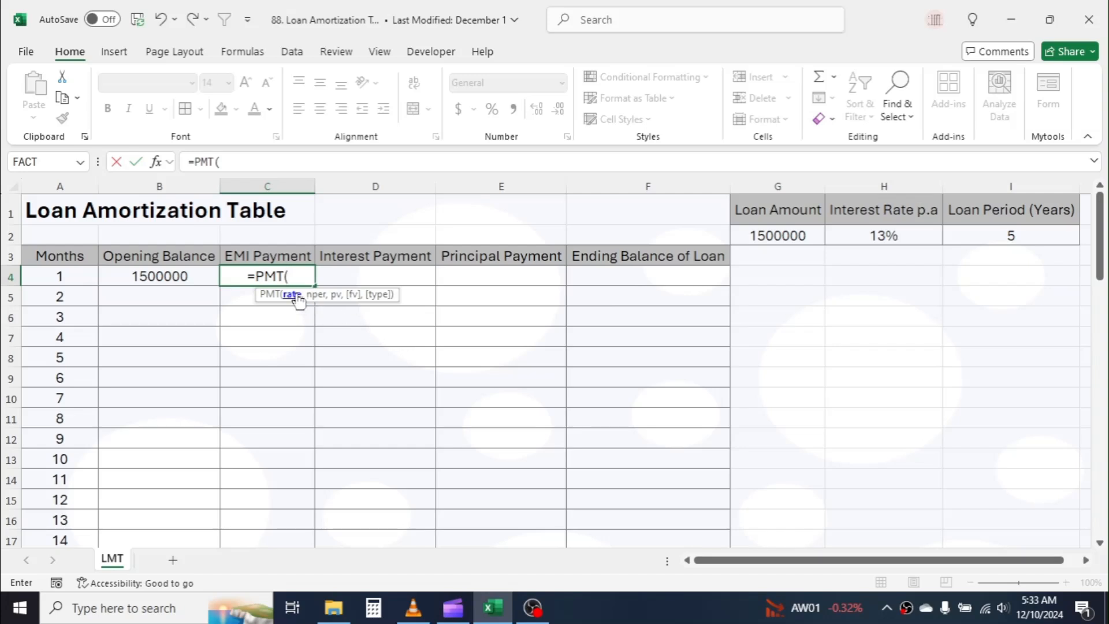
mouse_move(292, 300)
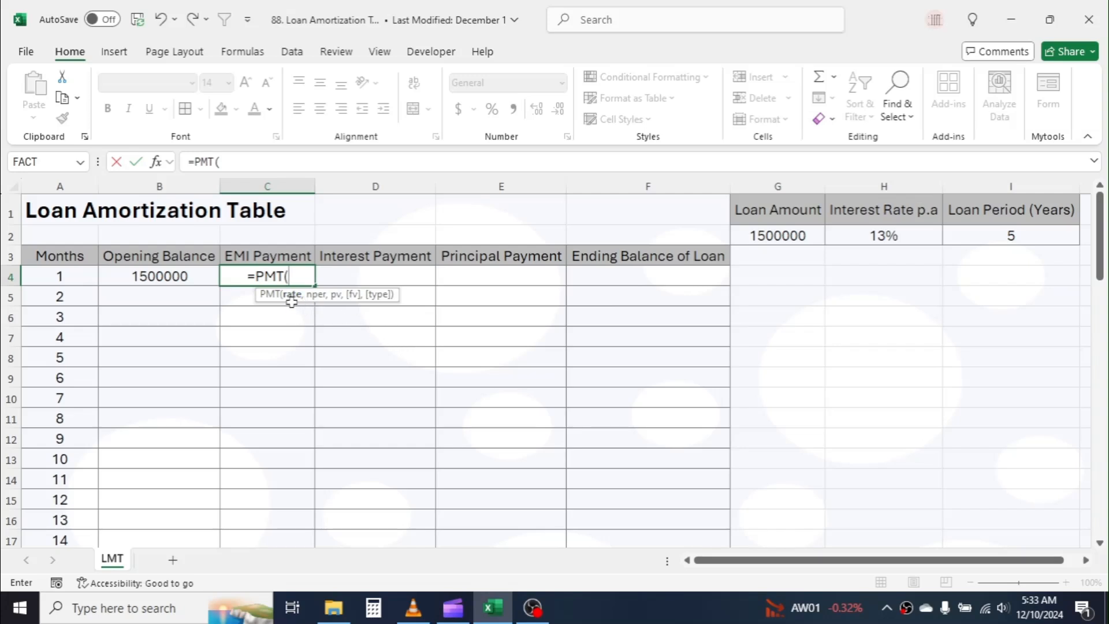
mouse_move(909, 239)
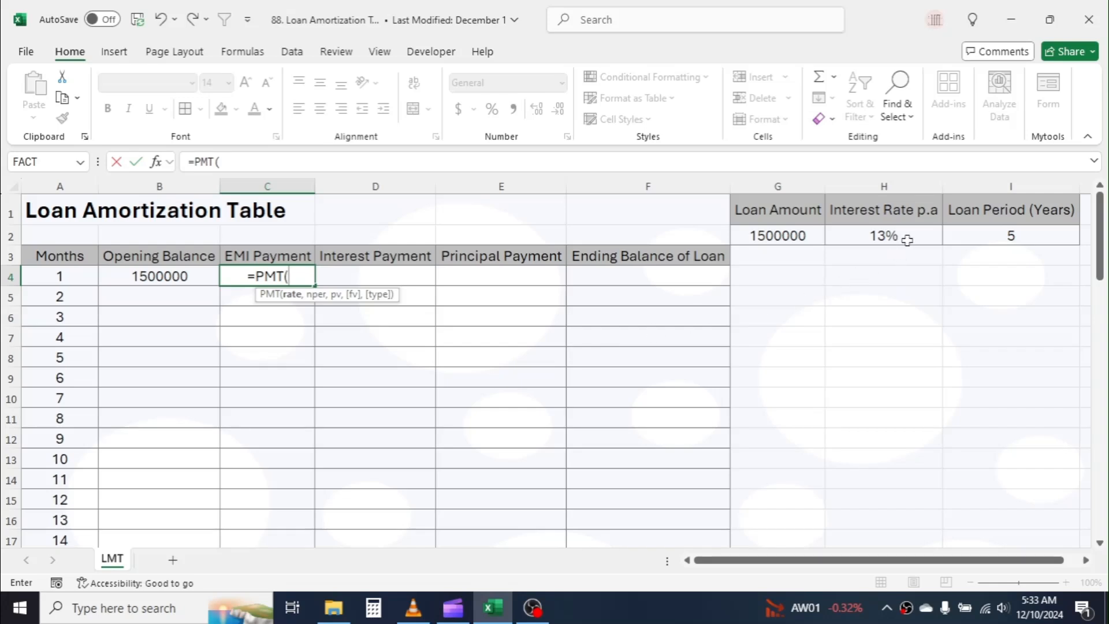
left_click(883, 234)
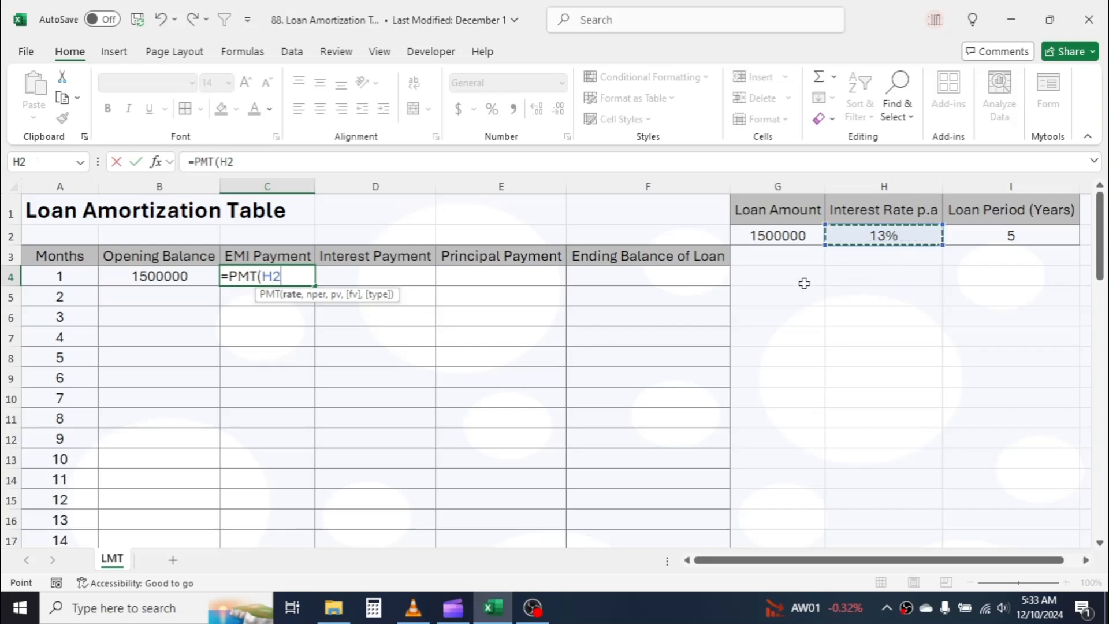
key("F4")
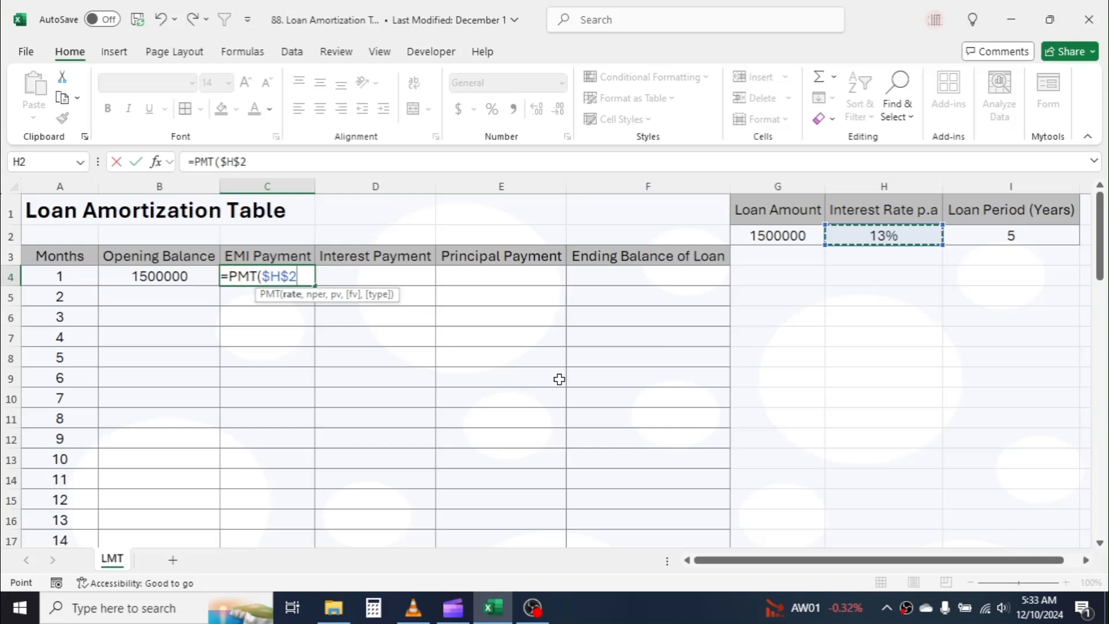
type("/12")
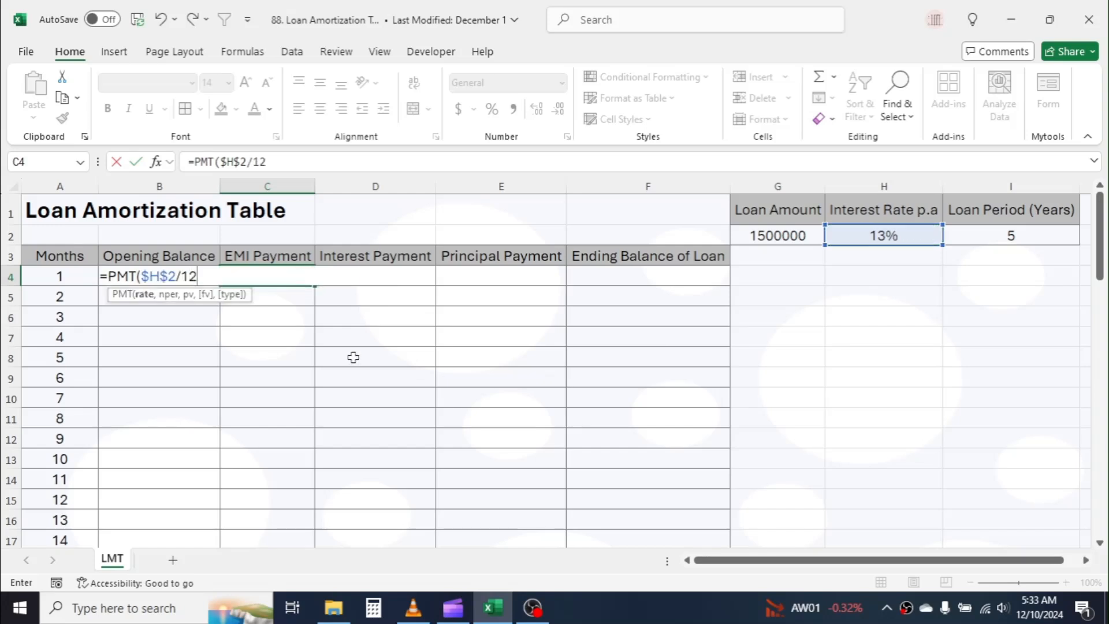
type(",")
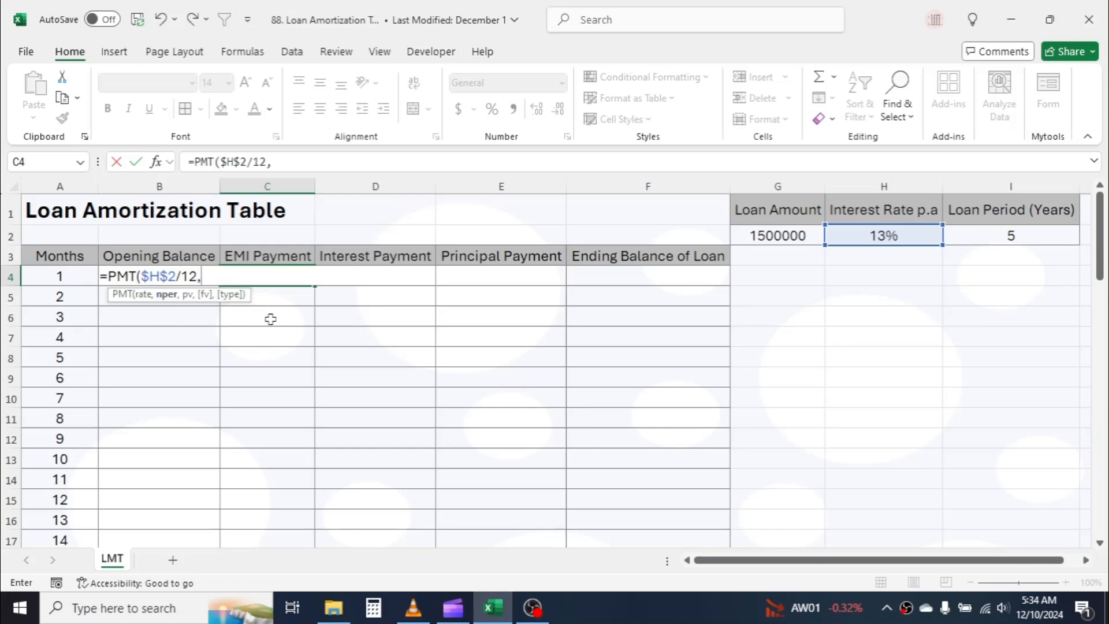
mouse_move(999, 235)
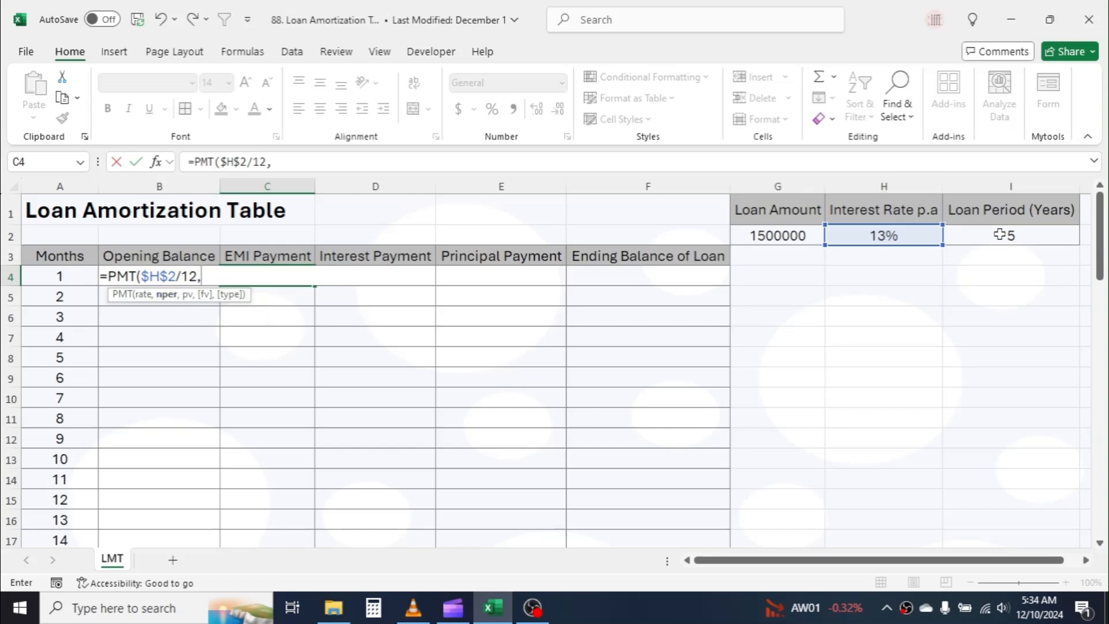
Complete the PMT formula with $I$2*12 periods and loan amount G2, giving ($34,129.61)
left_click(1010, 235)
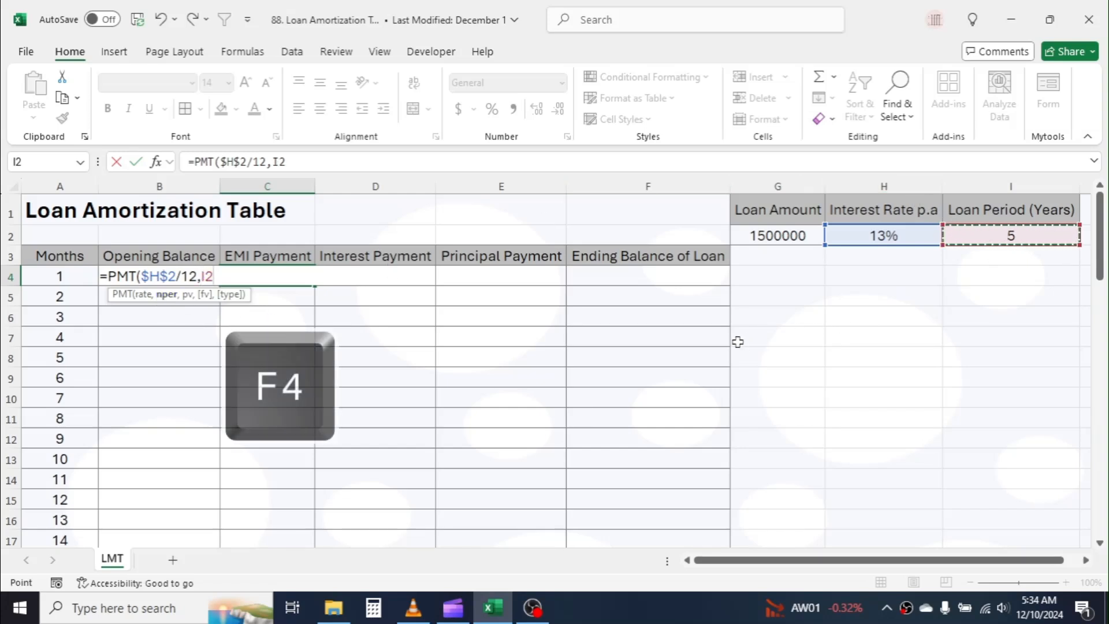
key("f4")
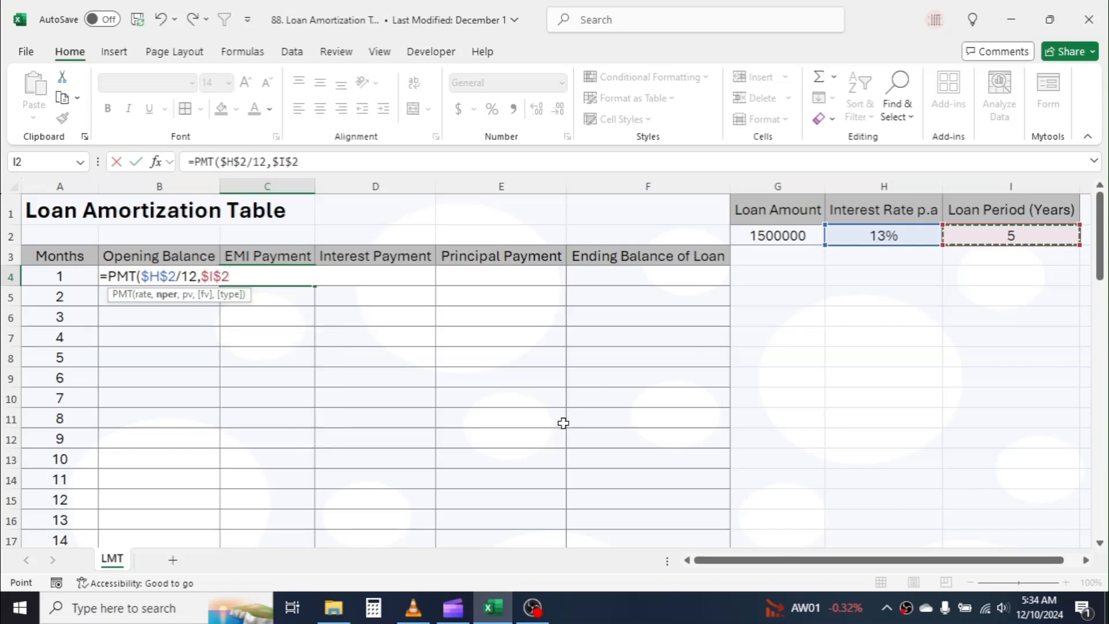
type("*12")
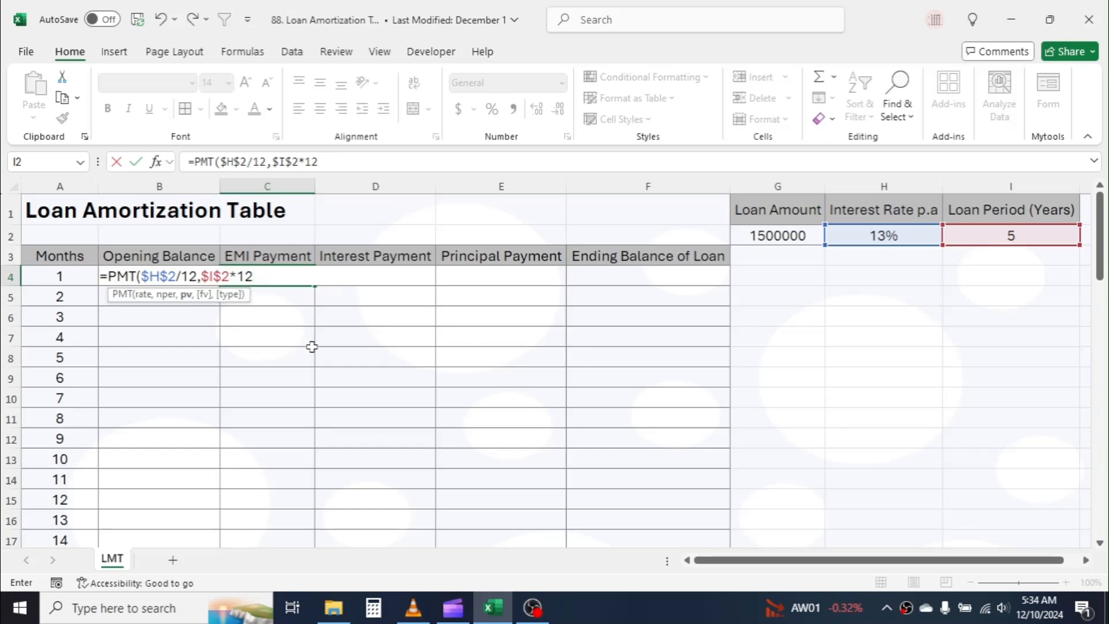
type(",")
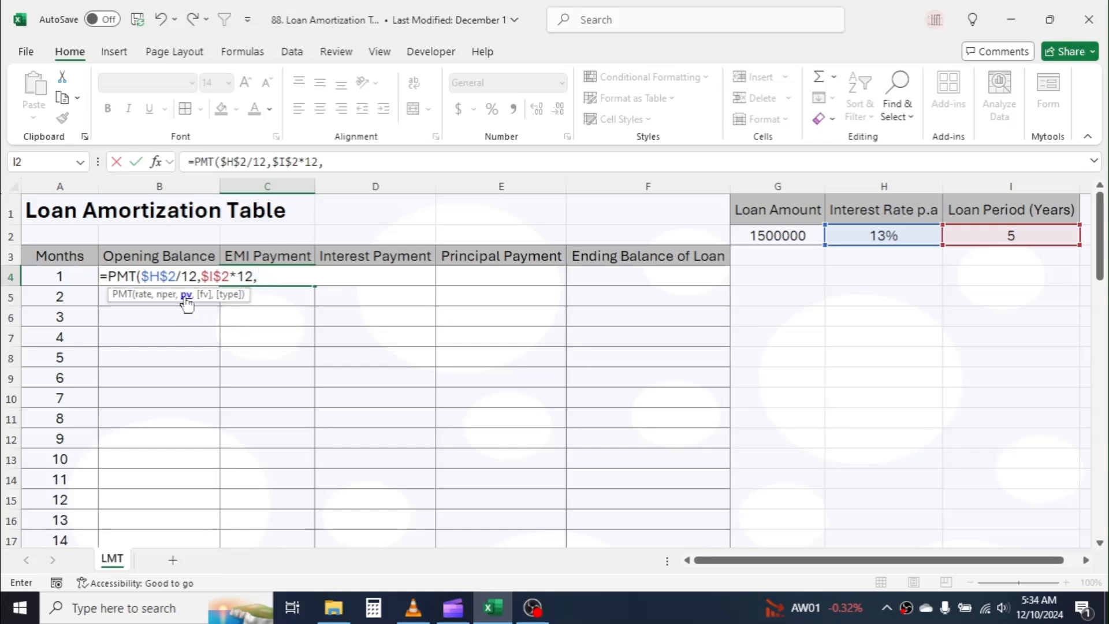
mouse_move(471, 403)
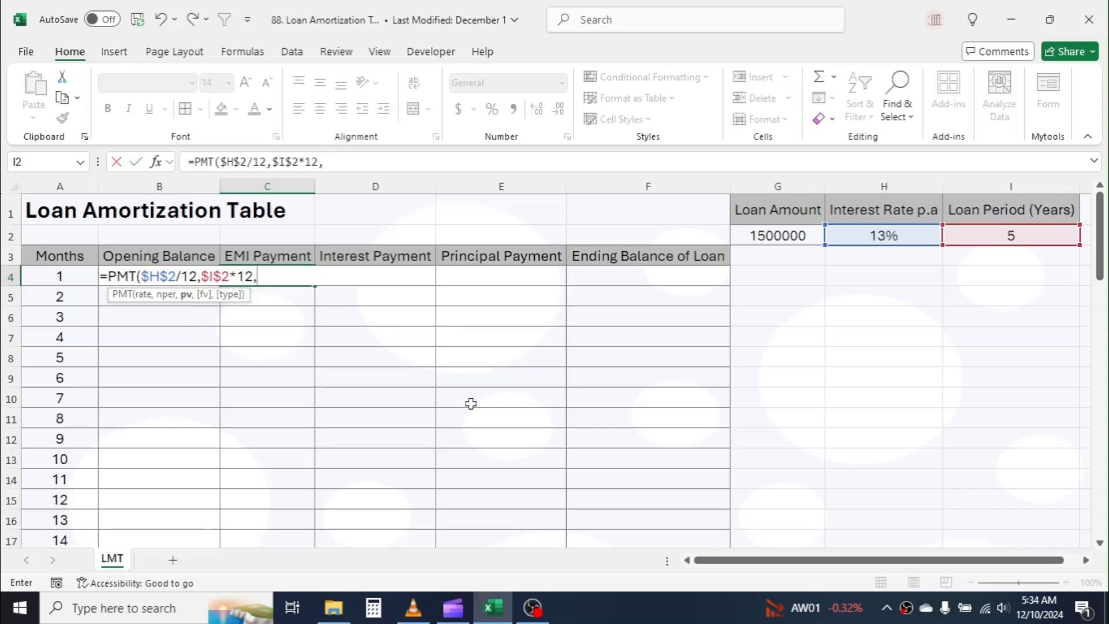
mouse_move(688, 373)
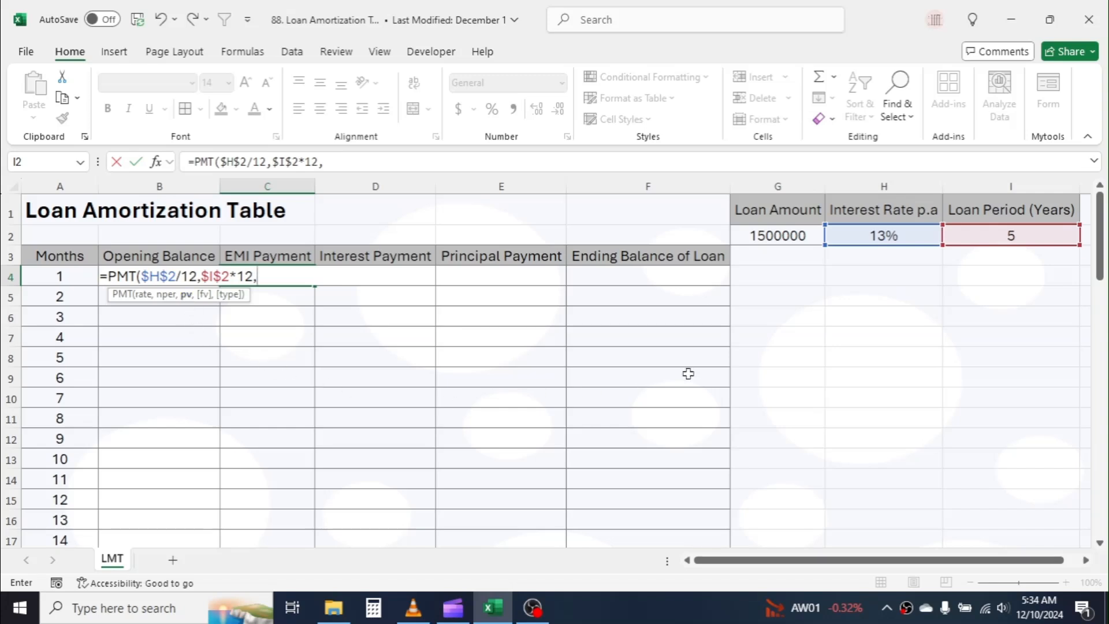
left_click(777, 234)
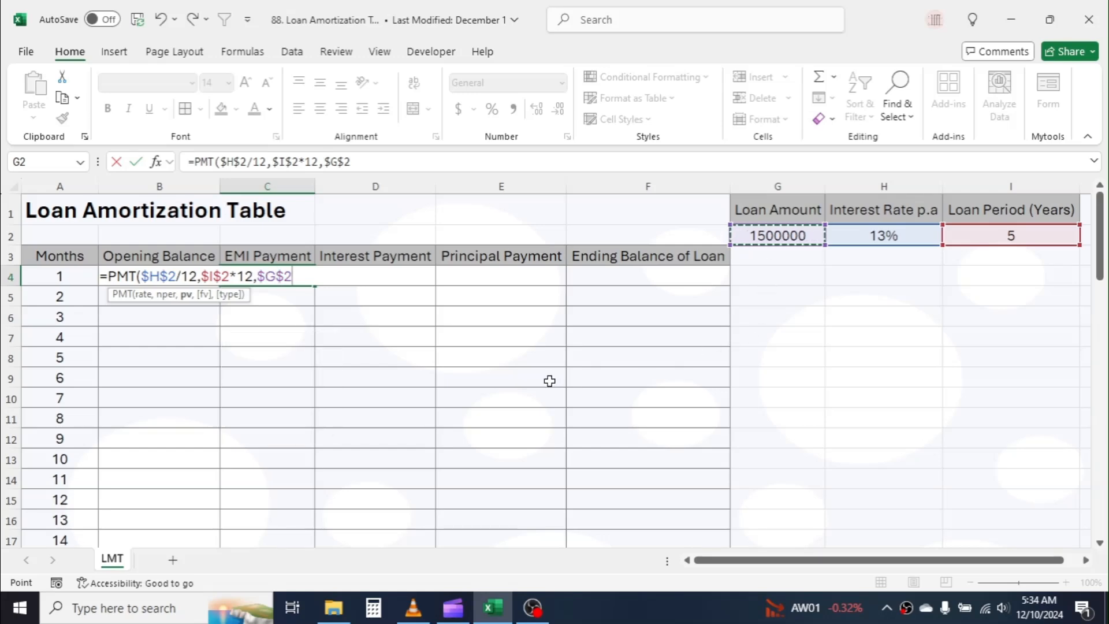
mouse_move(206, 295)
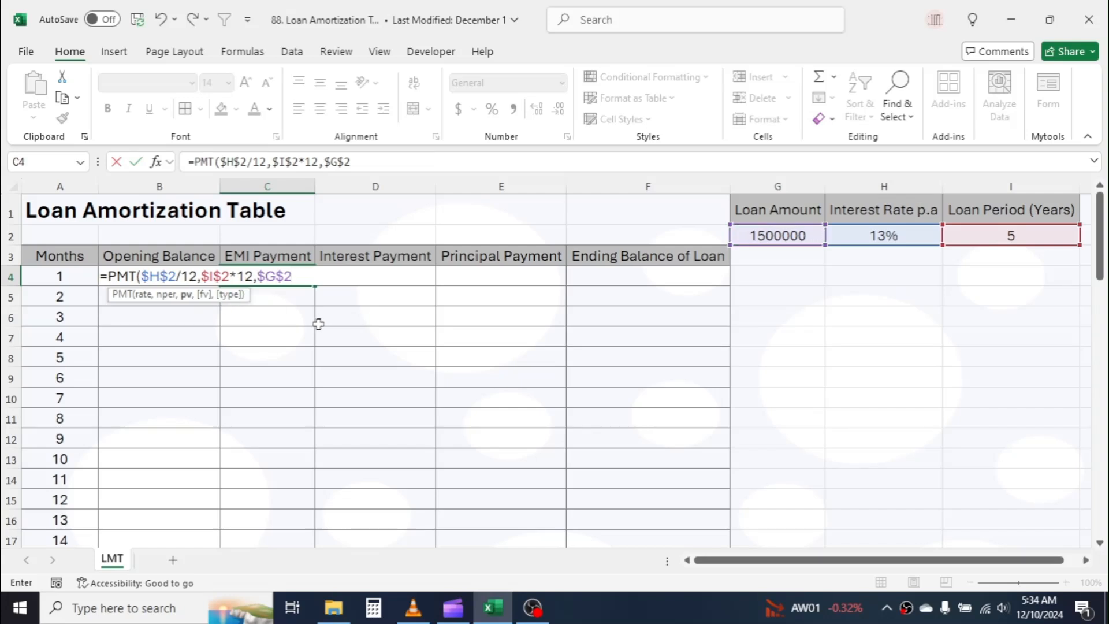
type(")")
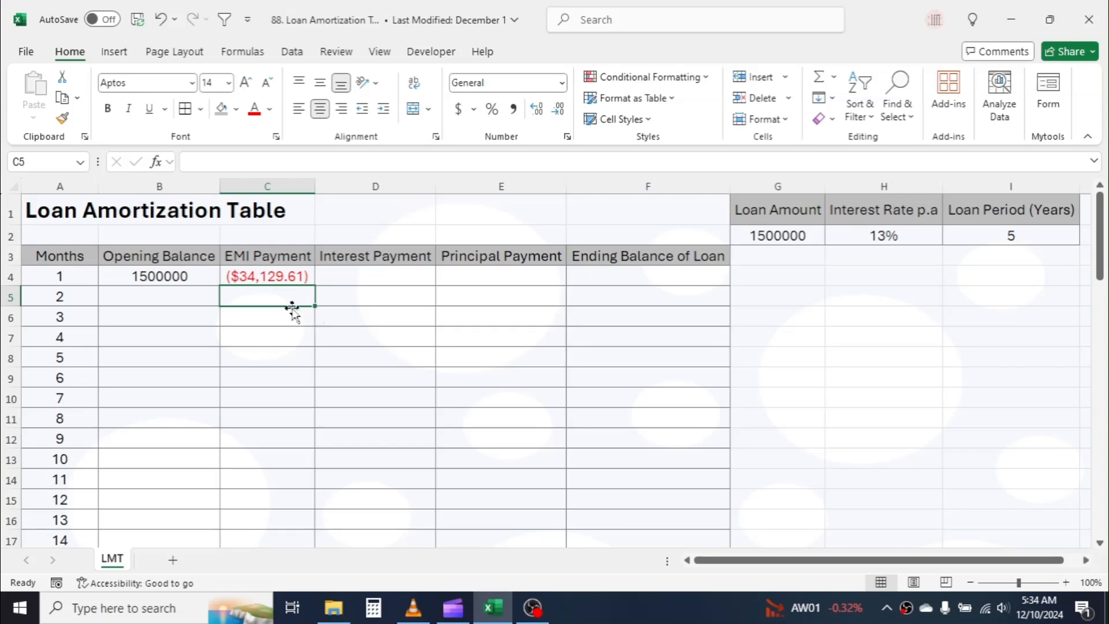
Show C4's EMI as a plain positive number, 34129.61, via Number format and a formula edit
left_click(267, 276)
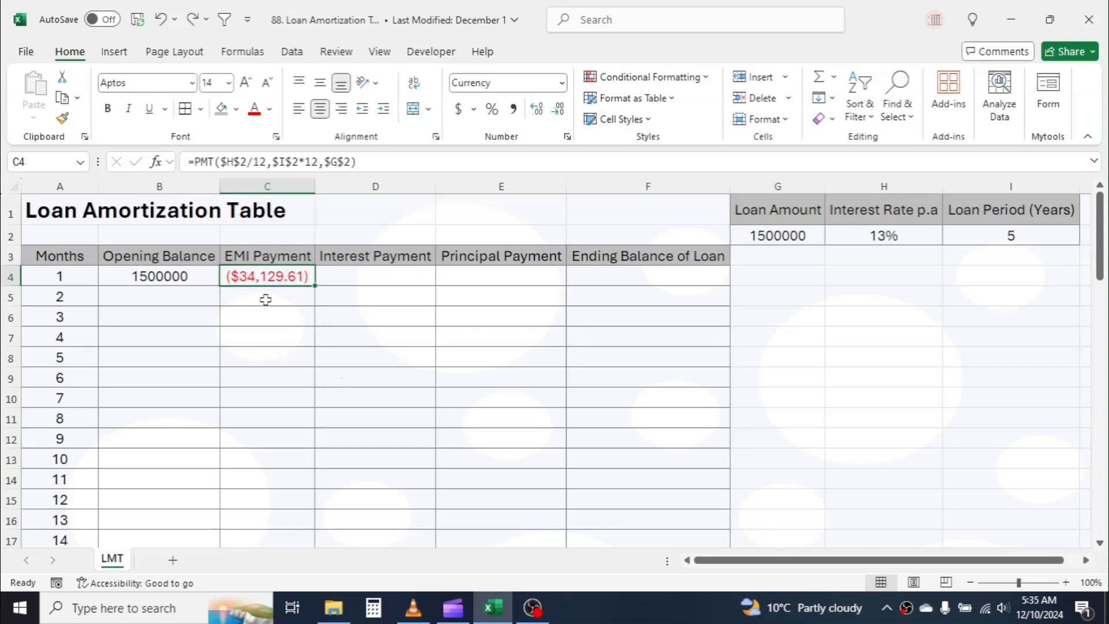
mouse_move(524, 141)
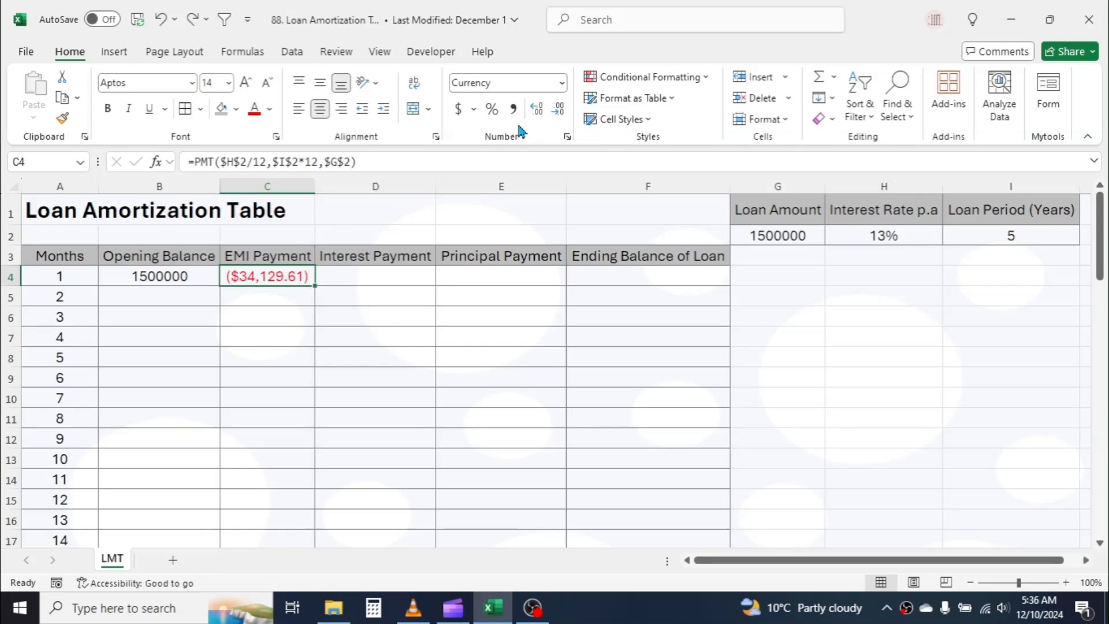
left_click(561, 83)
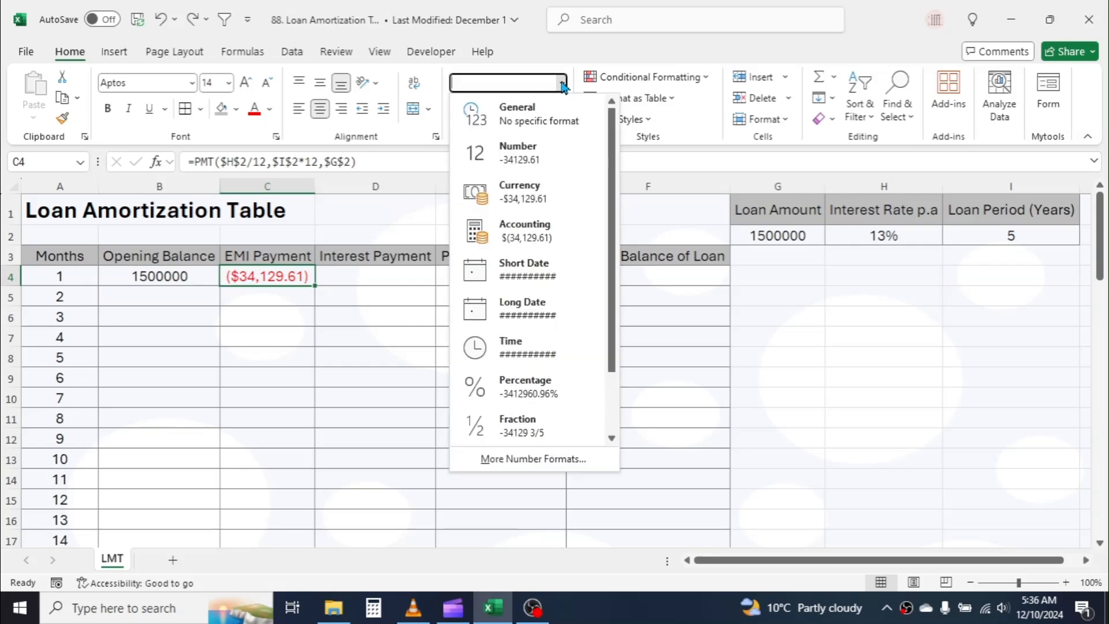
left_click(517, 113)
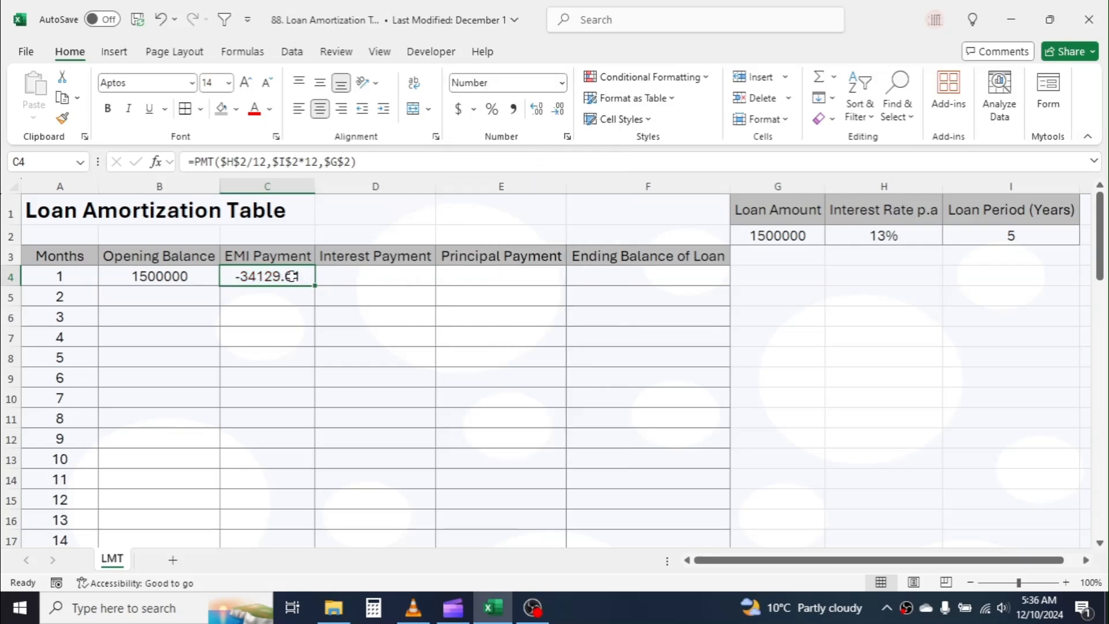
double_click(267, 276)
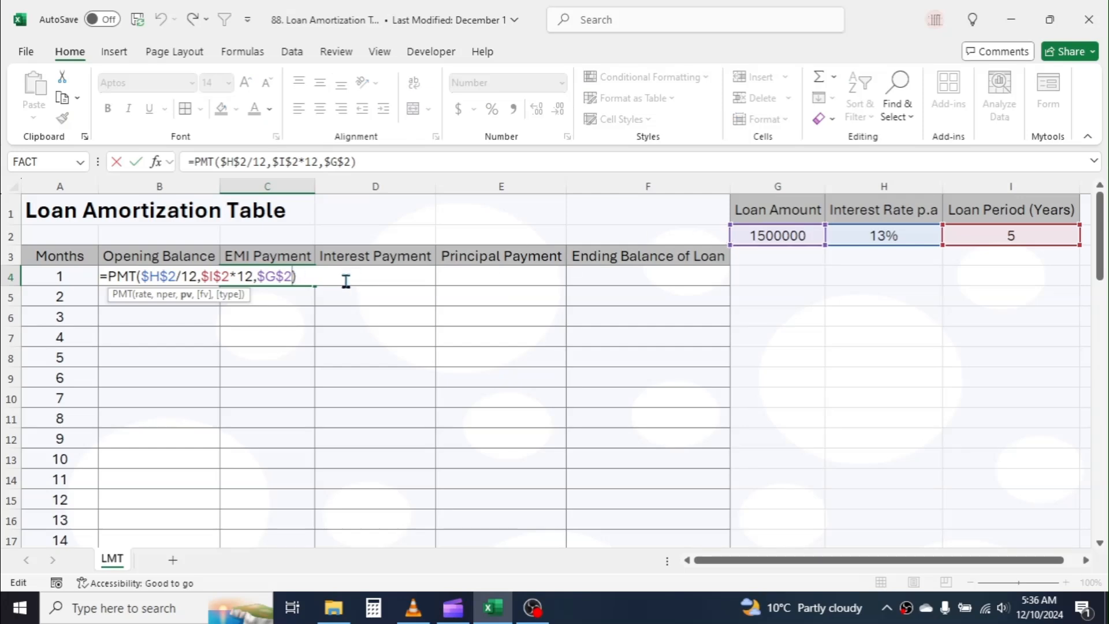
mouse_move(280, 316)
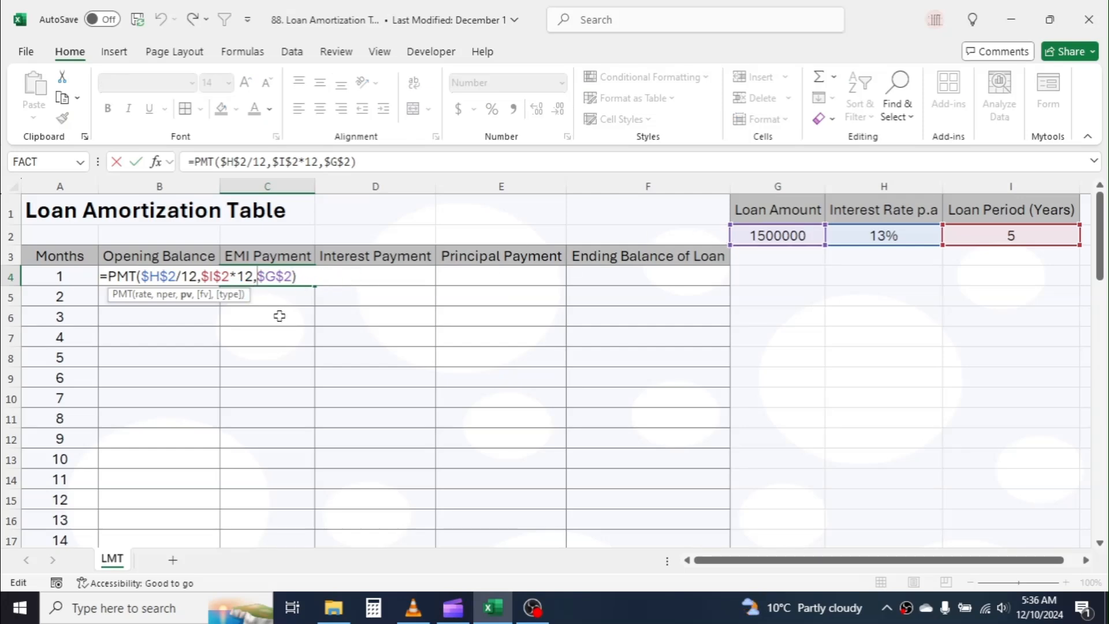
key("Return")
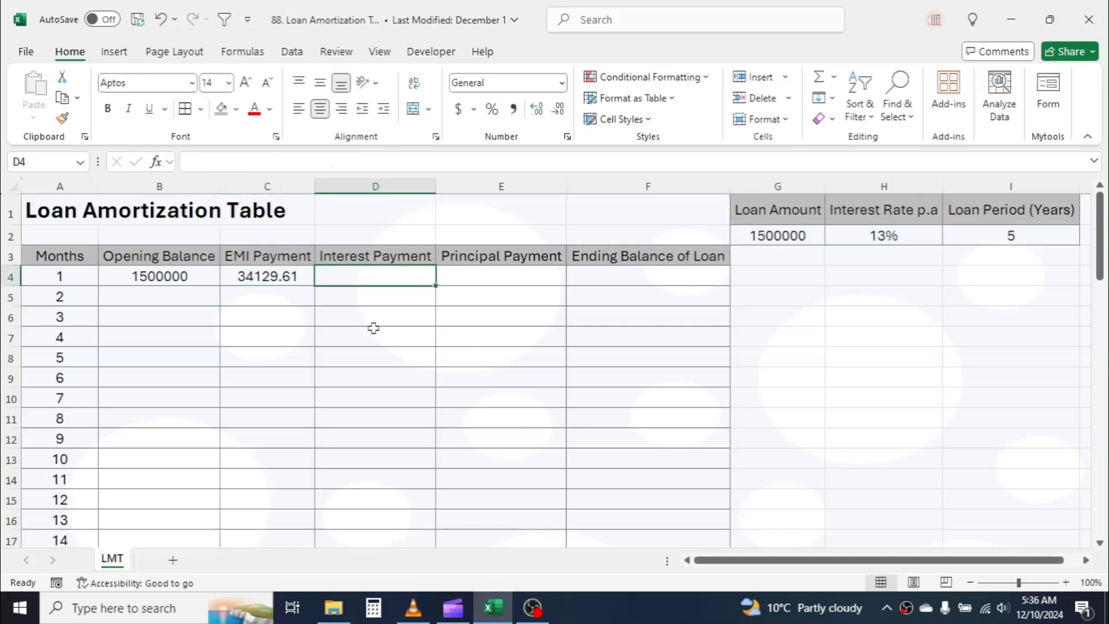
Calculate month 1's interest in D4 as =B4*$H$2/12, giving 16250.00
type("=")
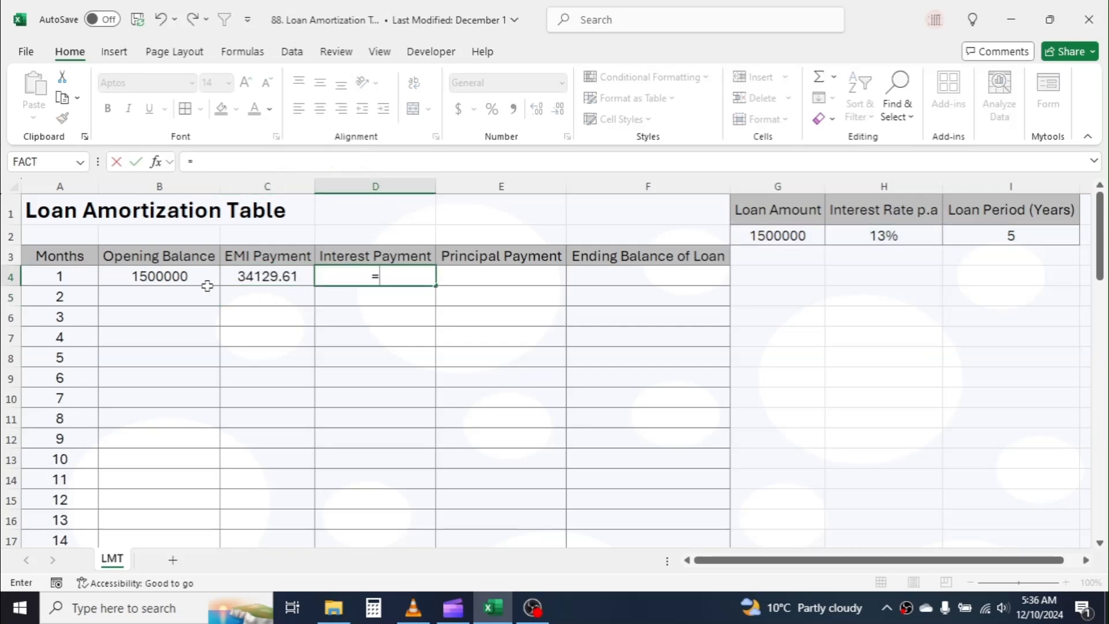
left_click(158, 276)
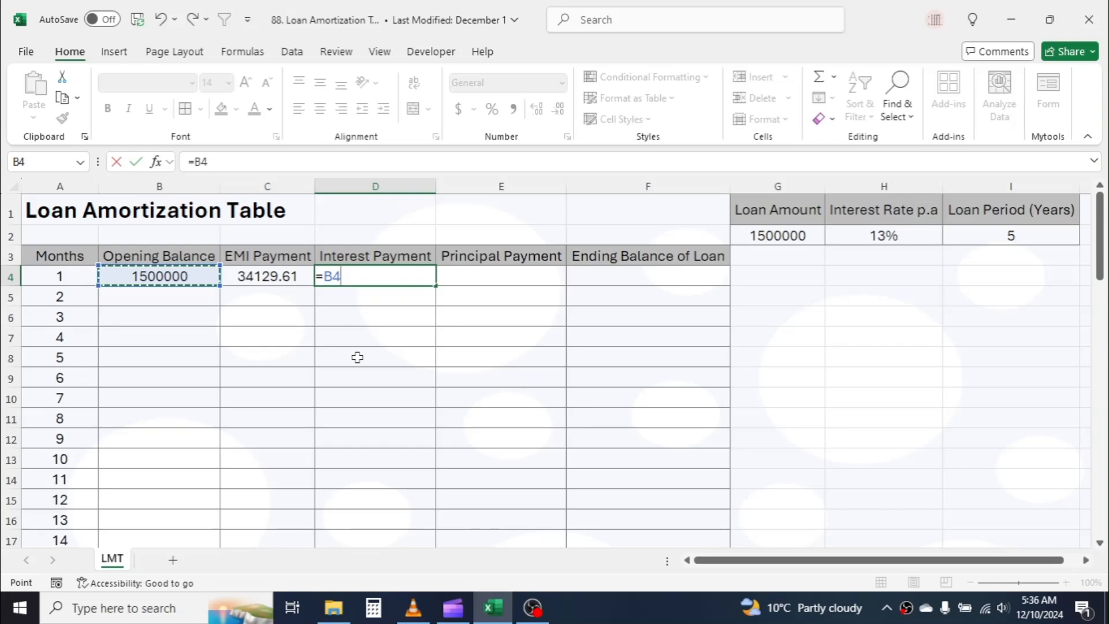
type("*")
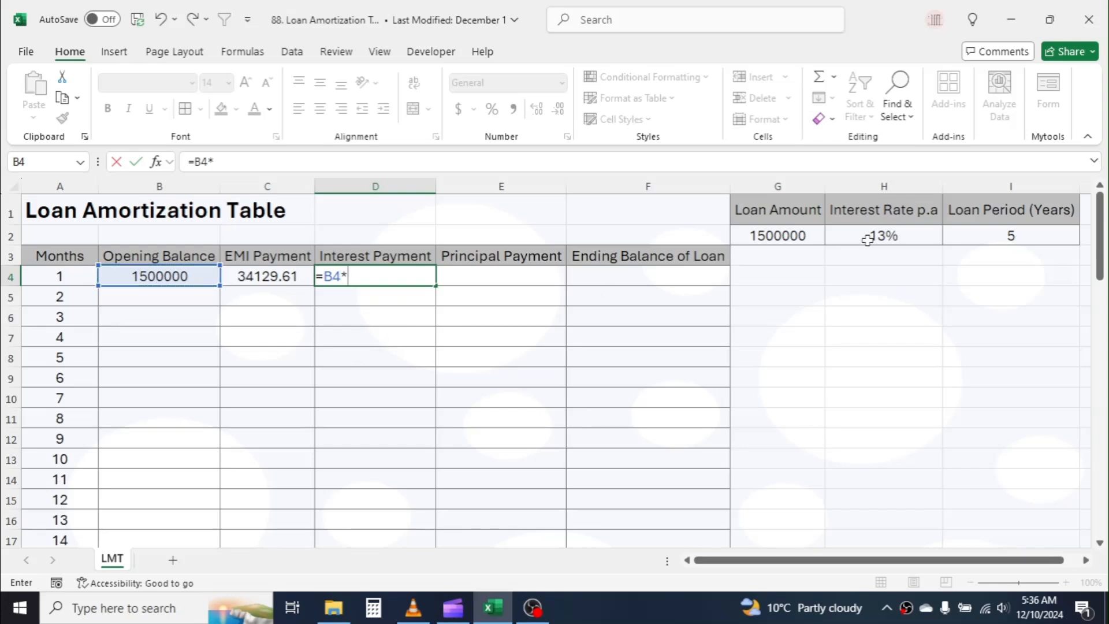
left_click(882, 236)
type("=")
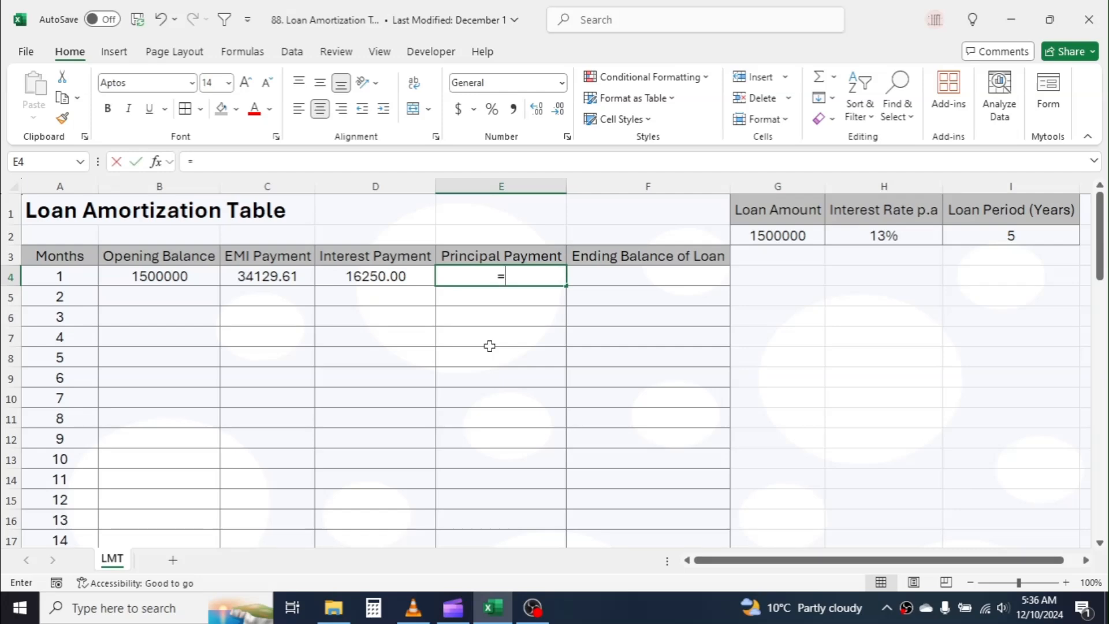
Calculate principal =C4-D4 (17879.61) and start the ending balance =B4-E4 (1482120.39)
left_click(267, 276)
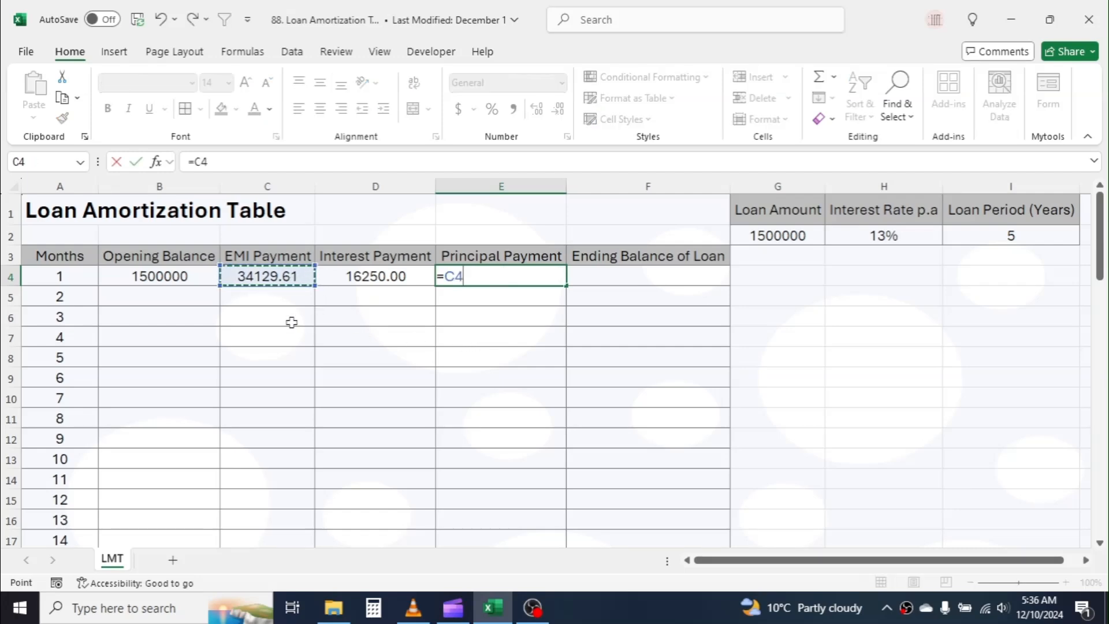
left_click(375, 276)
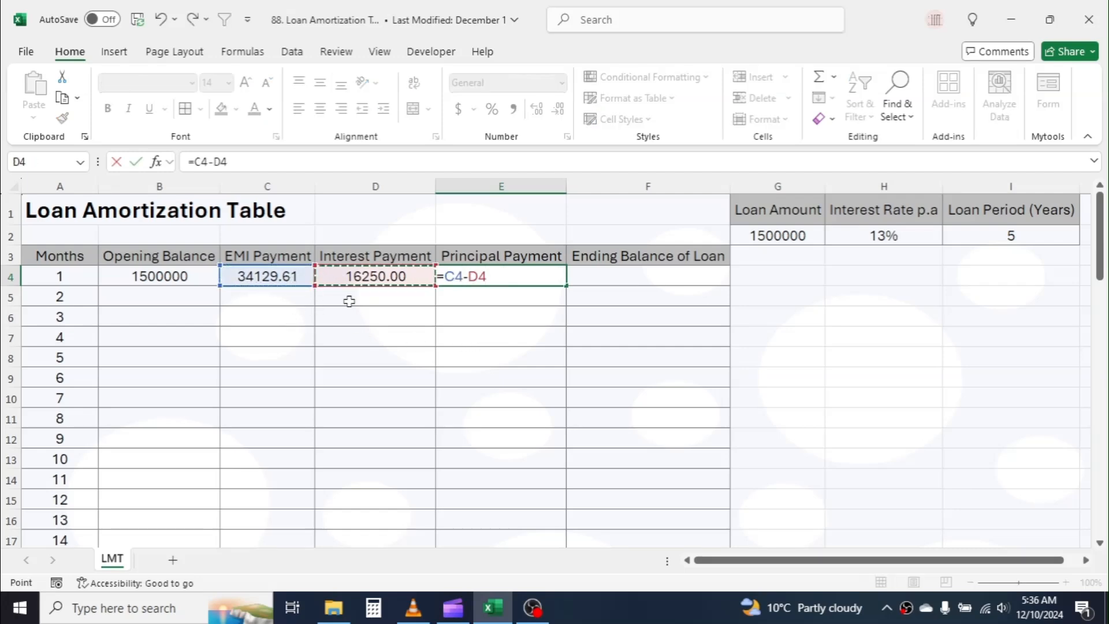
key("Return")
type("=")
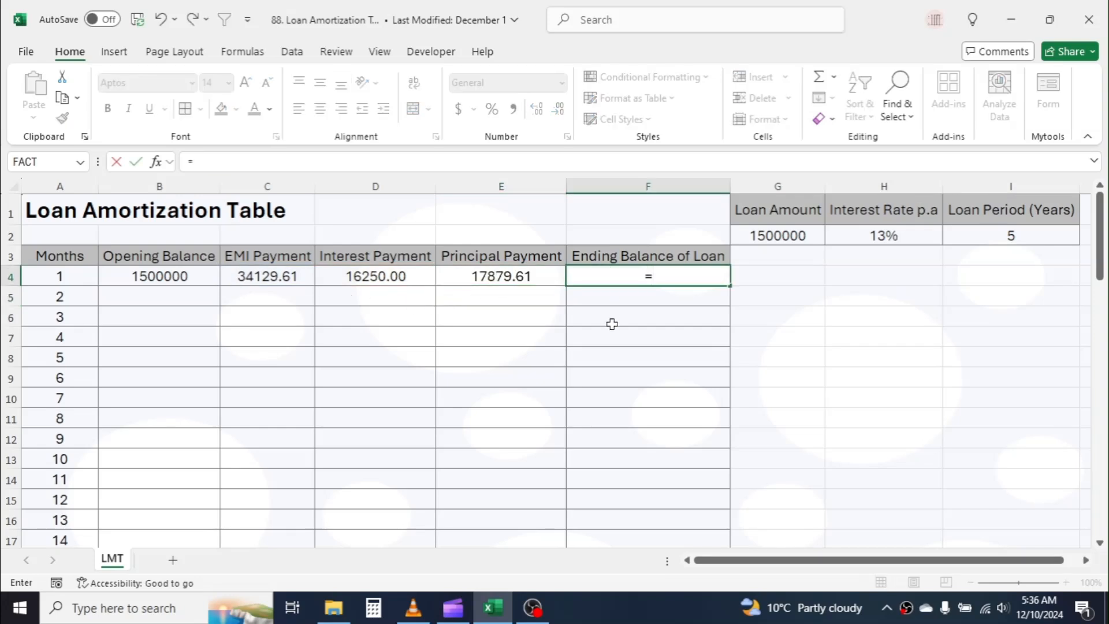
left_click(160, 276)
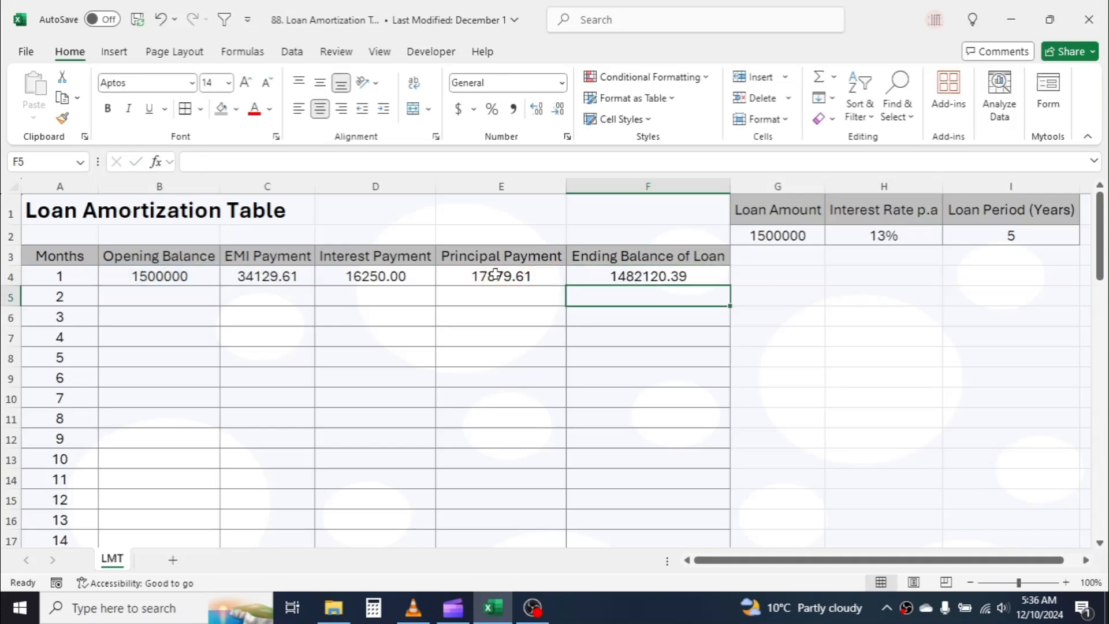
Carry month 1's ending balance into B5 and copy the month 2 row formulas downward
left_click(158, 297)
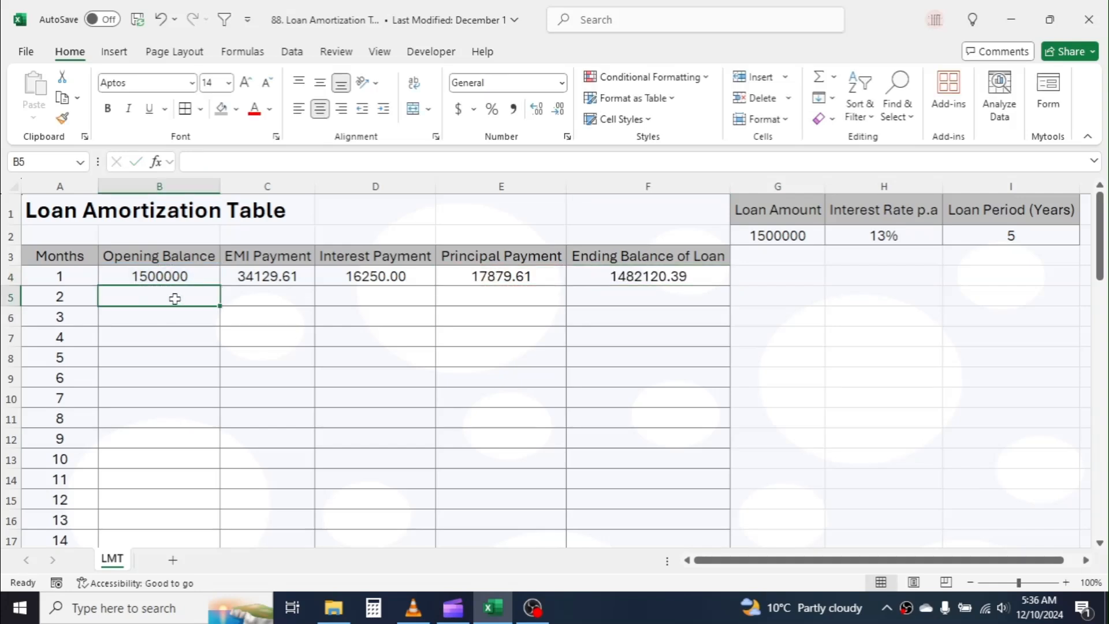
type("=")
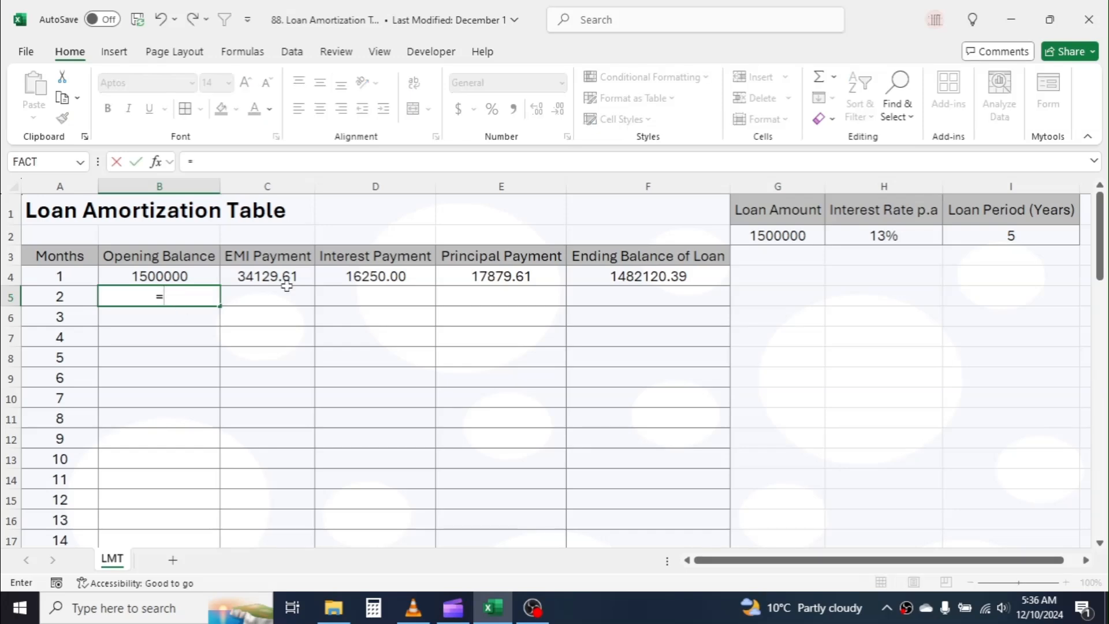
left_click(647, 276)
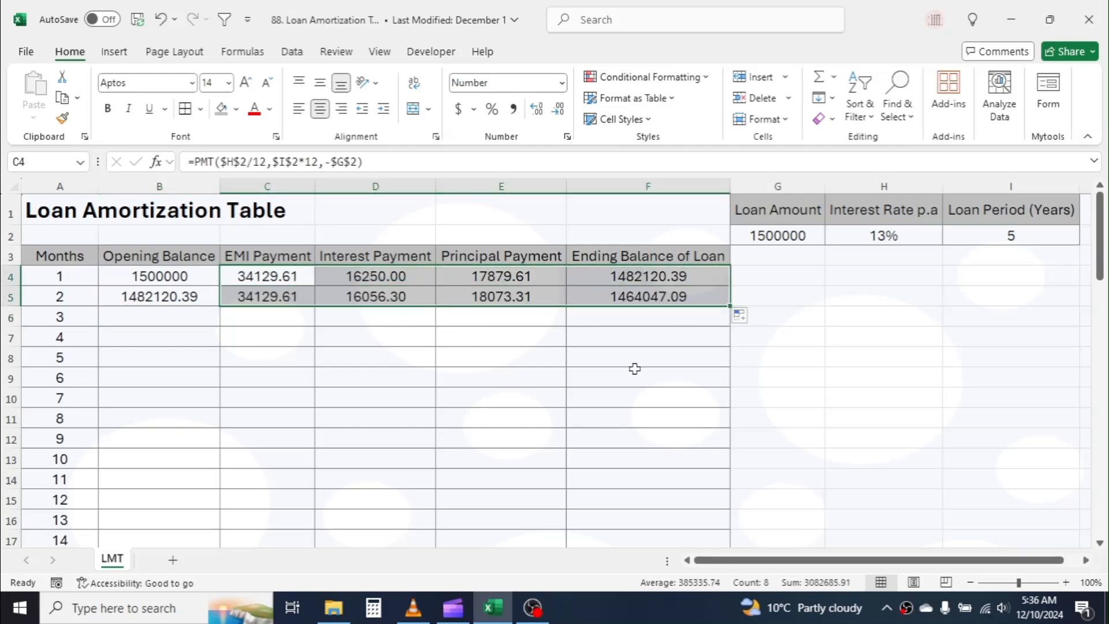
left_click(647, 377)
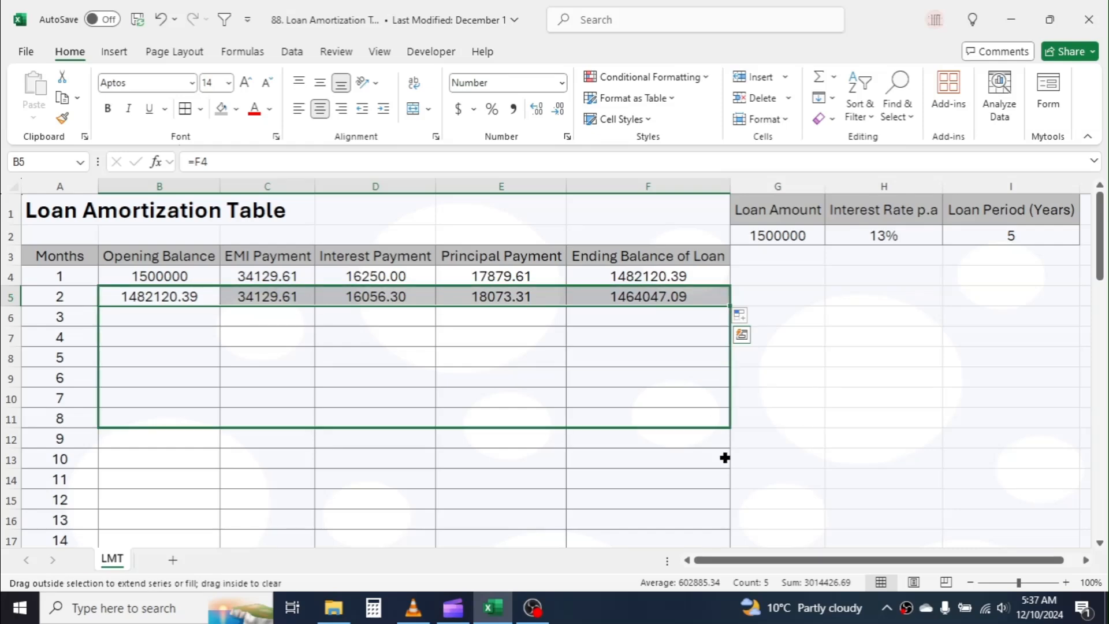
scroll("down", 3)
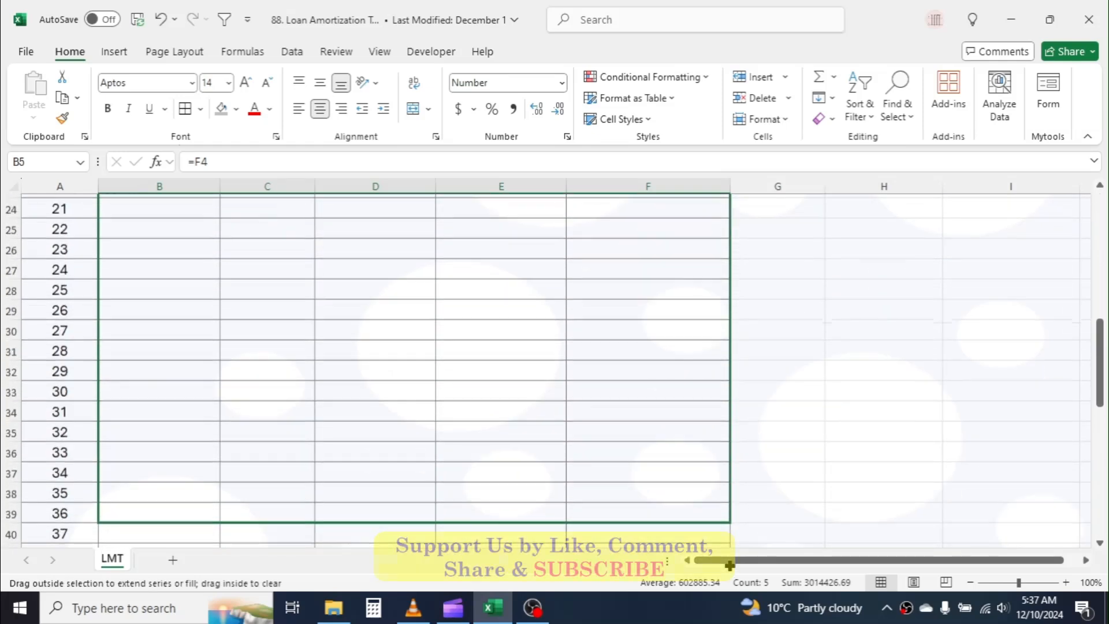
Fill the schedule down to month 60 at row 63, ending at a 0.00 balance
scroll("down", 3)
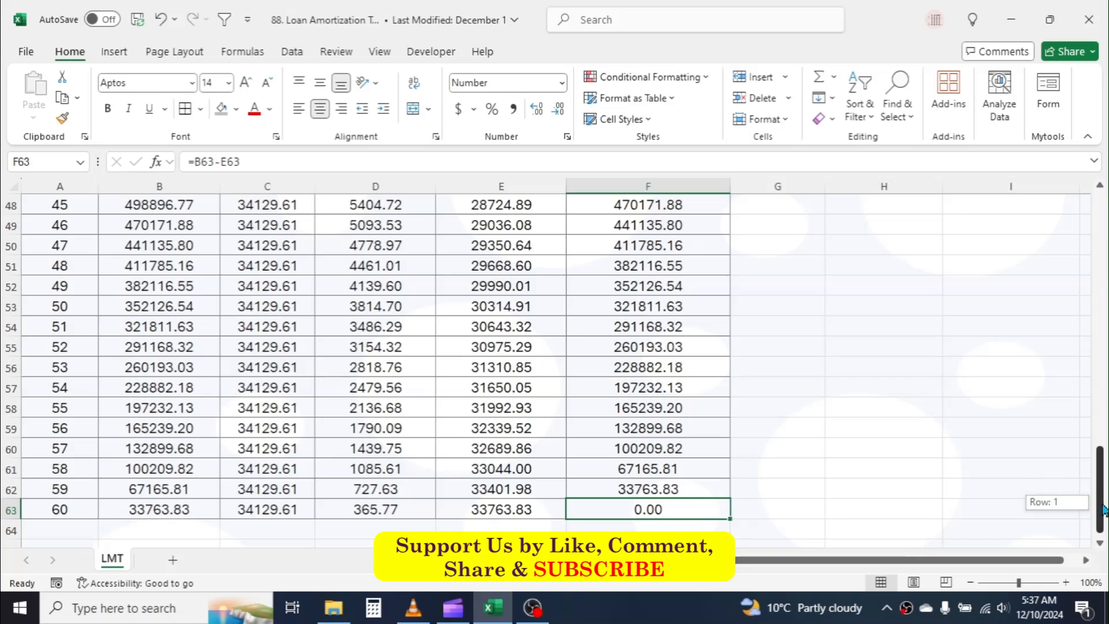
scroll("up", 3)
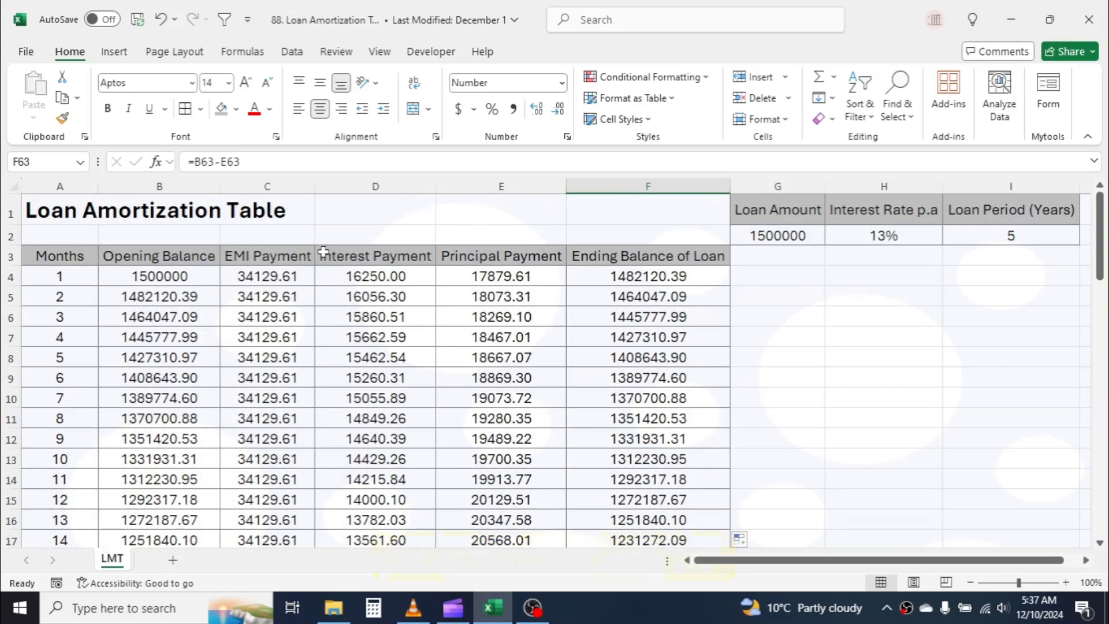
left_click(374, 234)
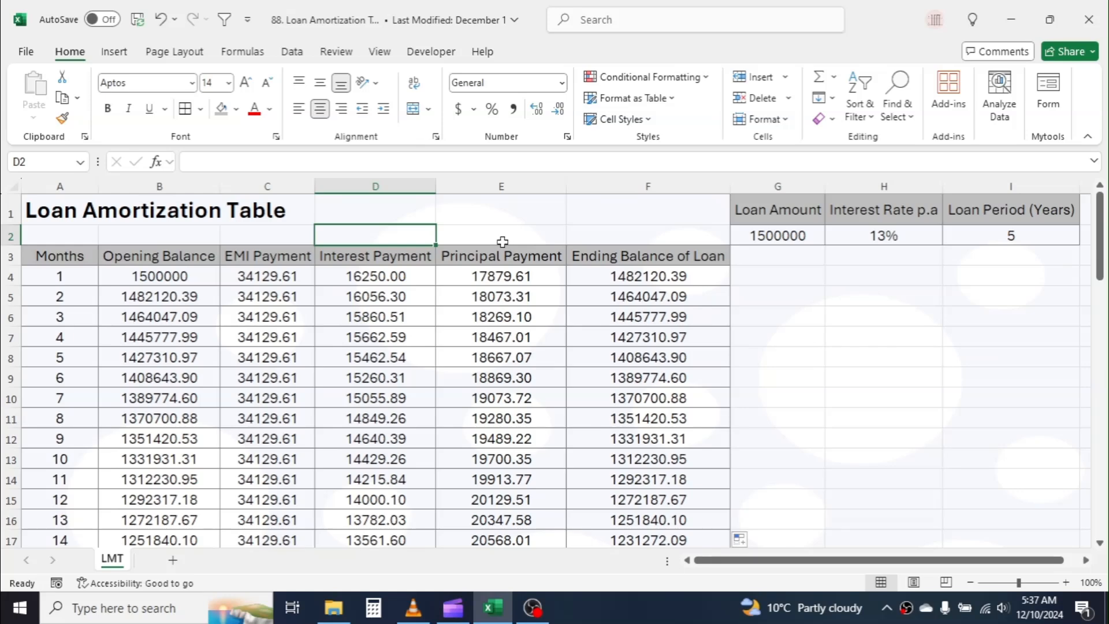
Total EMI, interest and principal in C2:E2 with =SUM(C4:C63): 2047776.57, 547776.57, 1500000.00
left_click(500, 235)
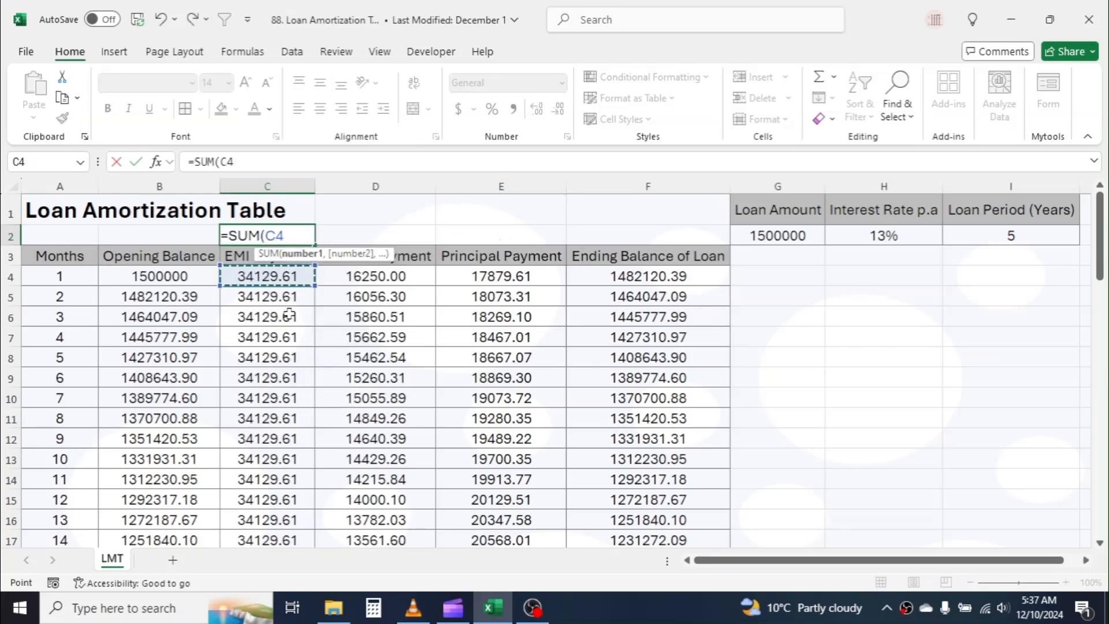
key("Return")
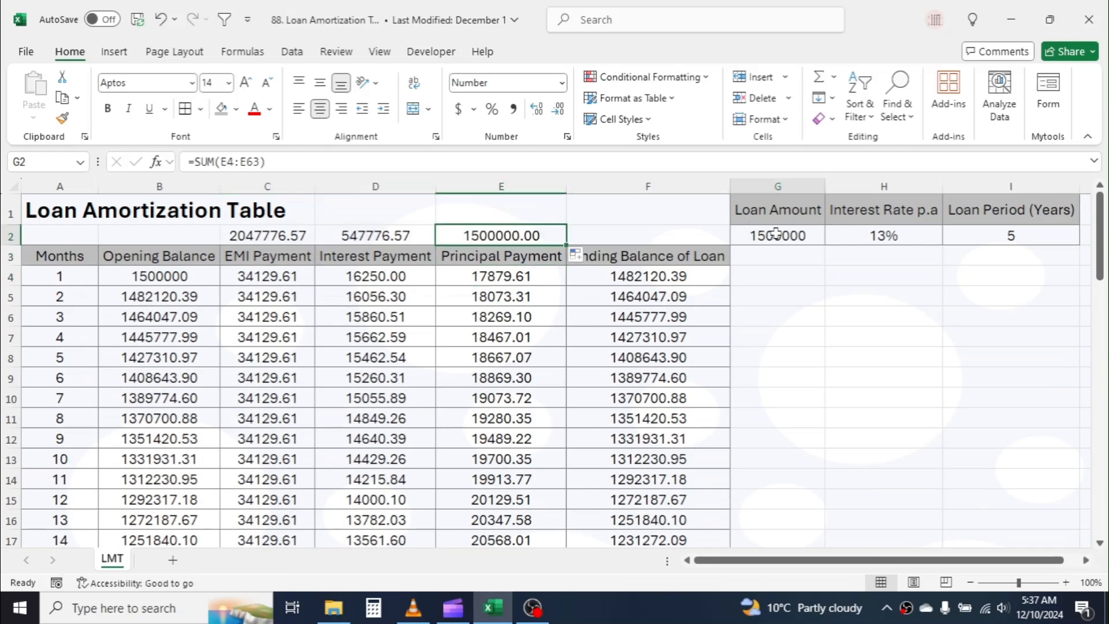
left_click(777, 234)
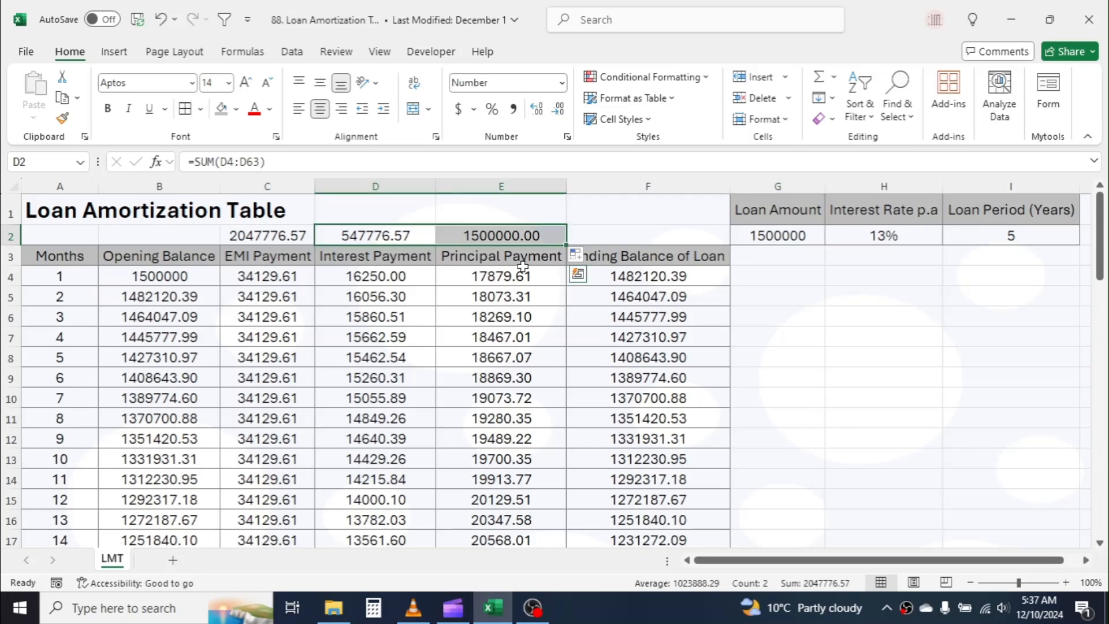
mouse_move(275, 245)
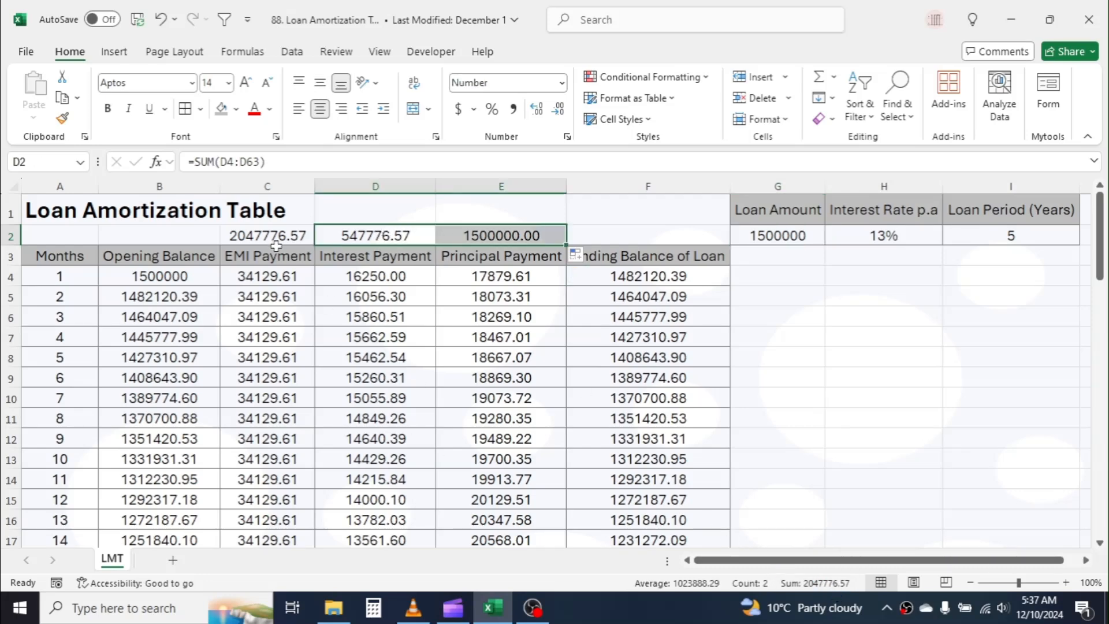
left_click(267, 234)
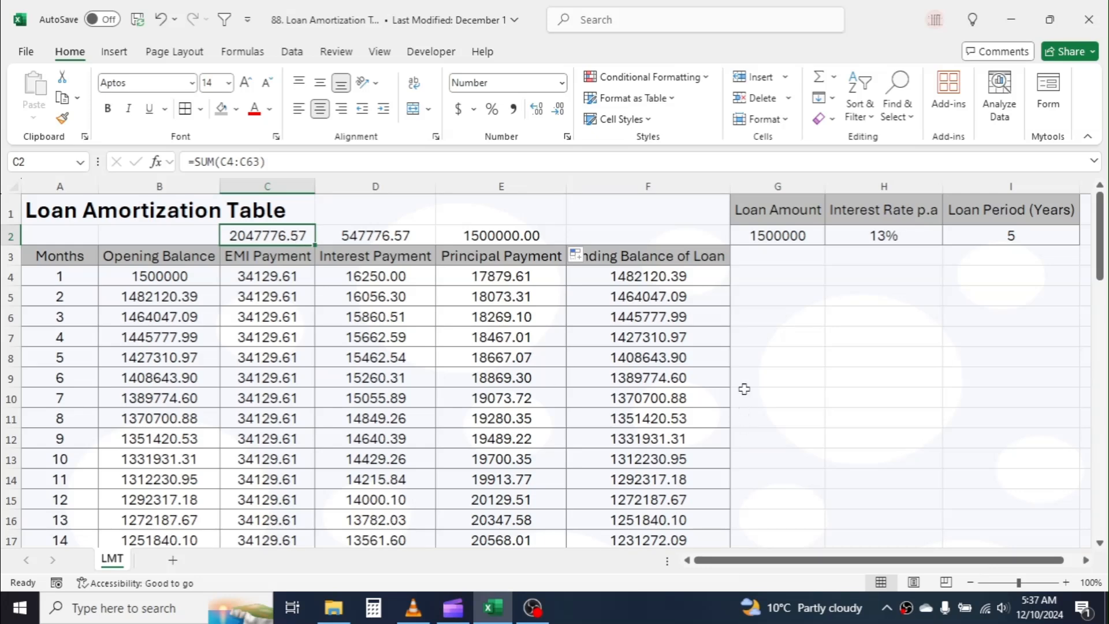
left_click(883, 398)
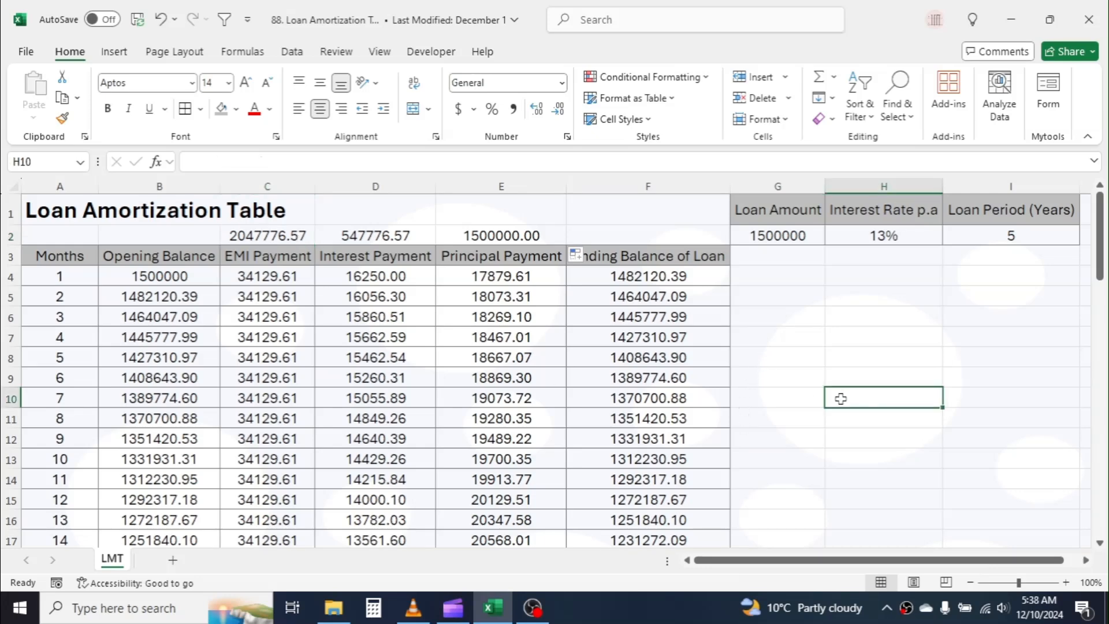